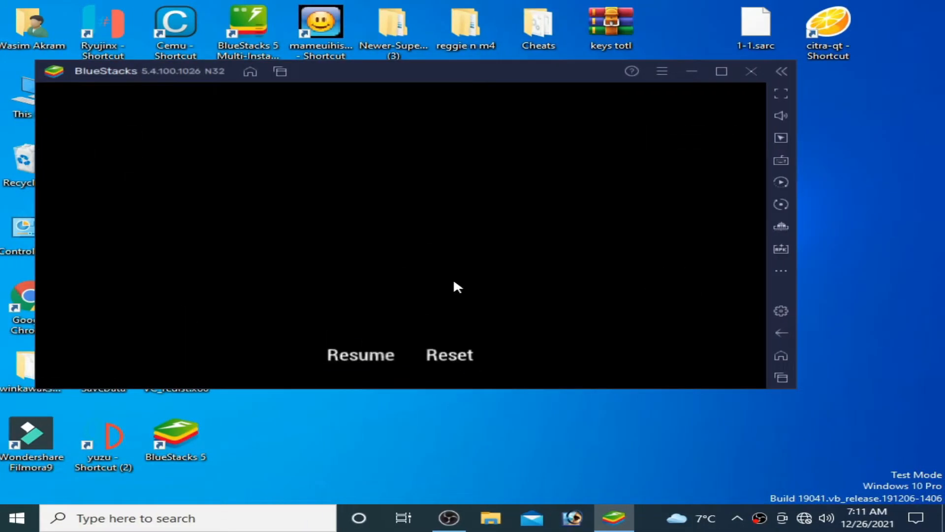
pyautogui.moveTo(454, 89)
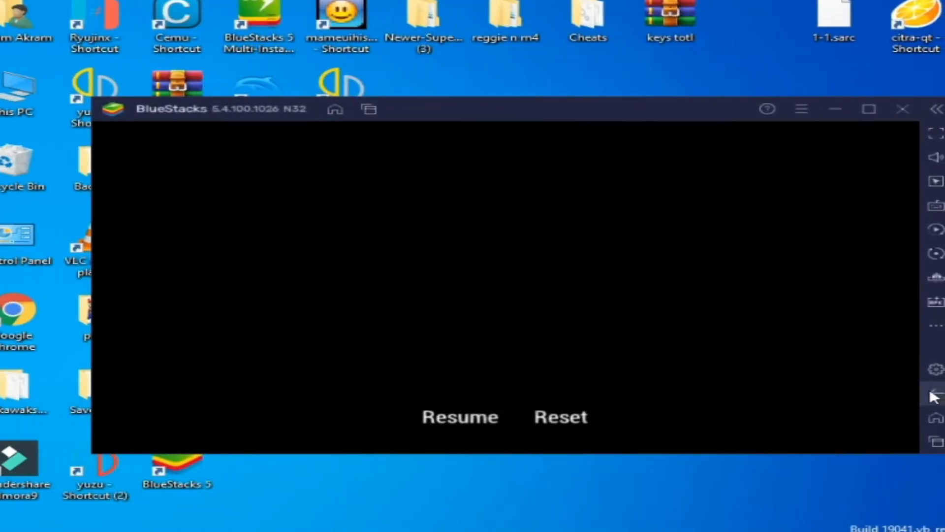
pyautogui.moveTo(359, 326)
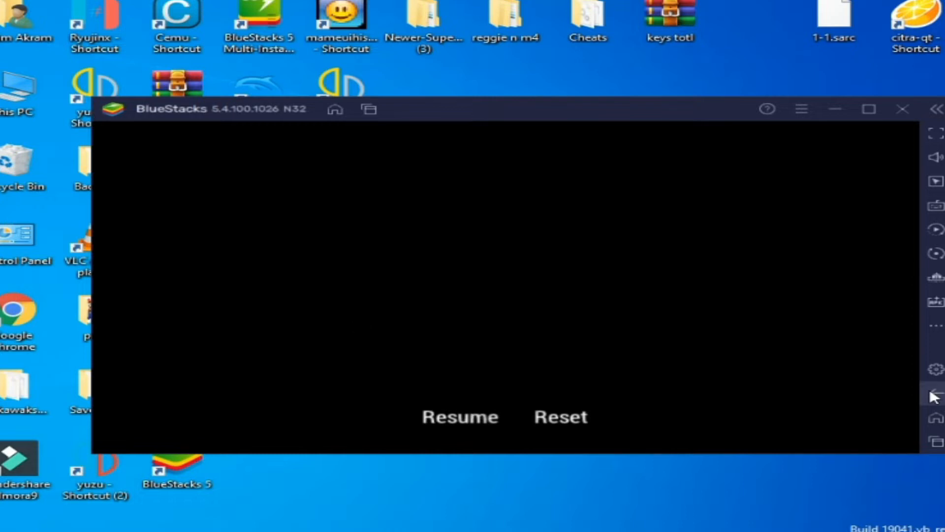
pyautogui.moveTo(501, 378)
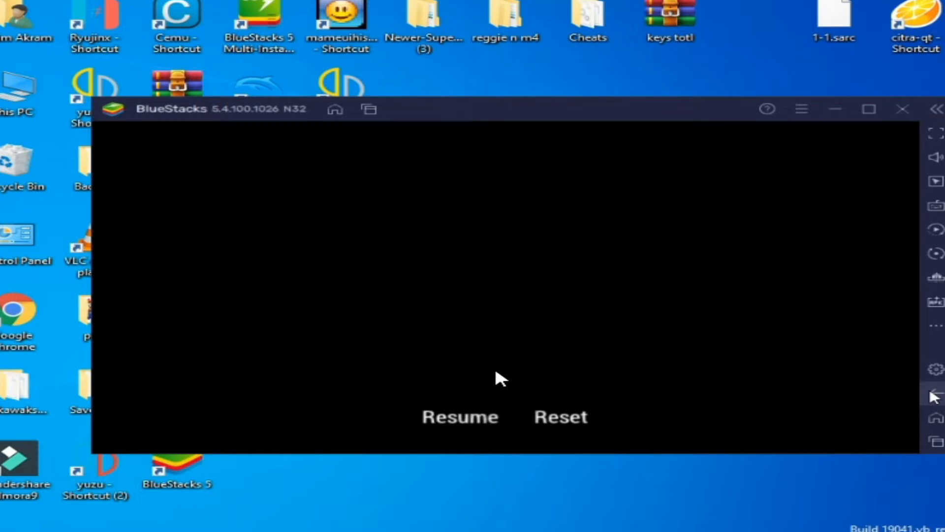
pyautogui.moveTo(560, 361)
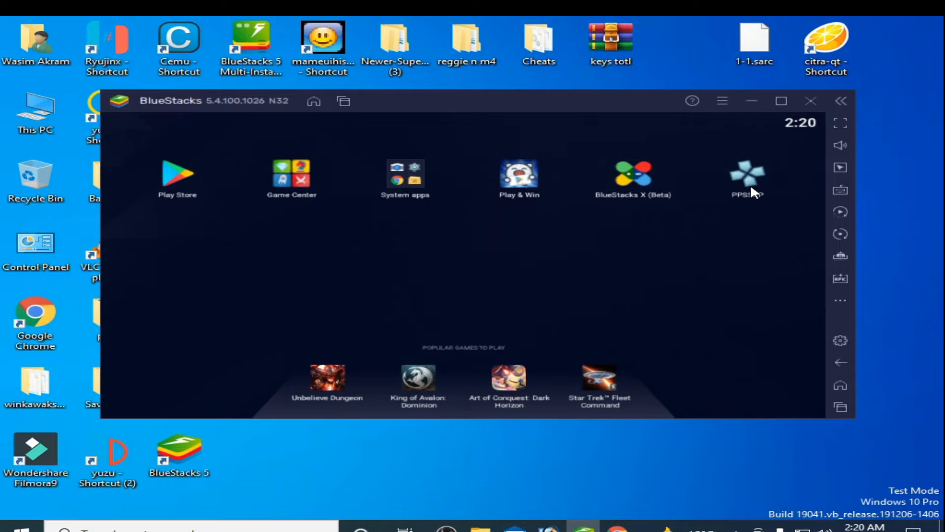
# Launch PPSSPP and set Graphics rendering Mode to Skip buffer effects (non-buffered, faster).
pyautogui.click(747, 175)
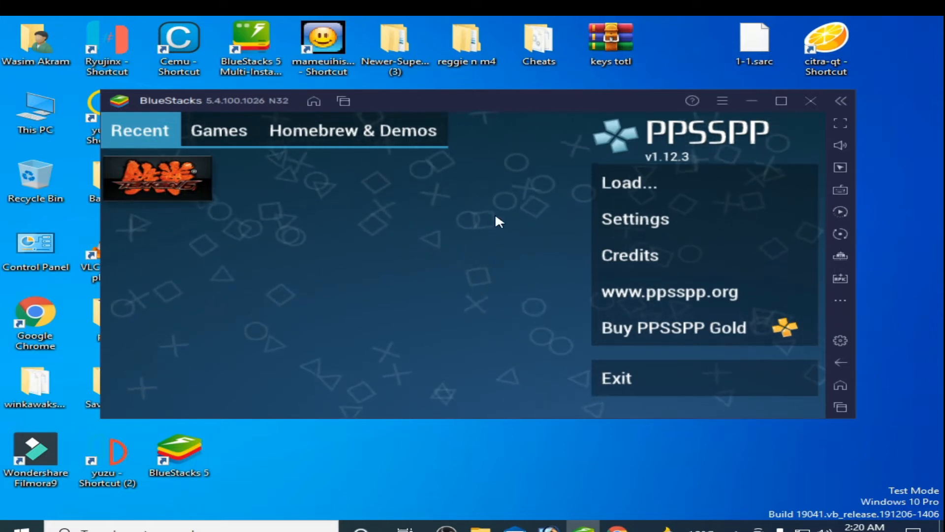
pyautogui.moveTo(503, 292)
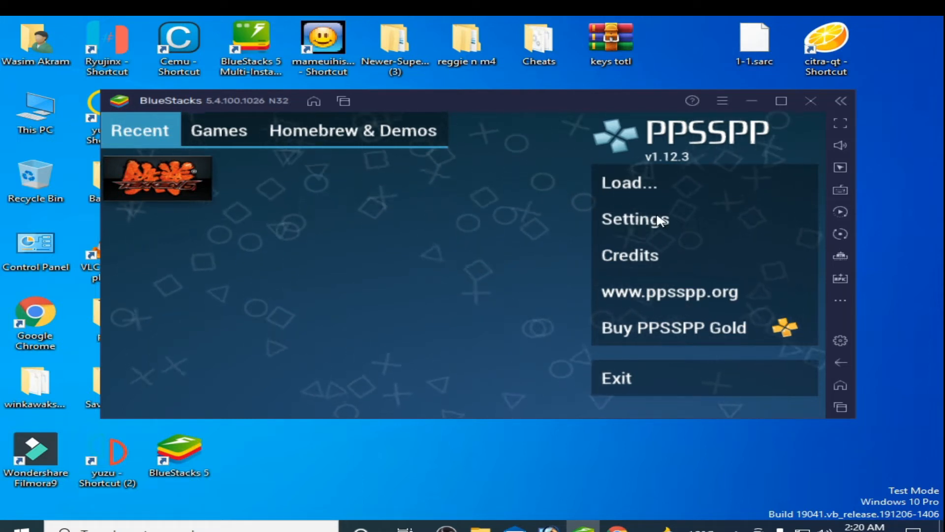
pyautogui.click(635, 218)
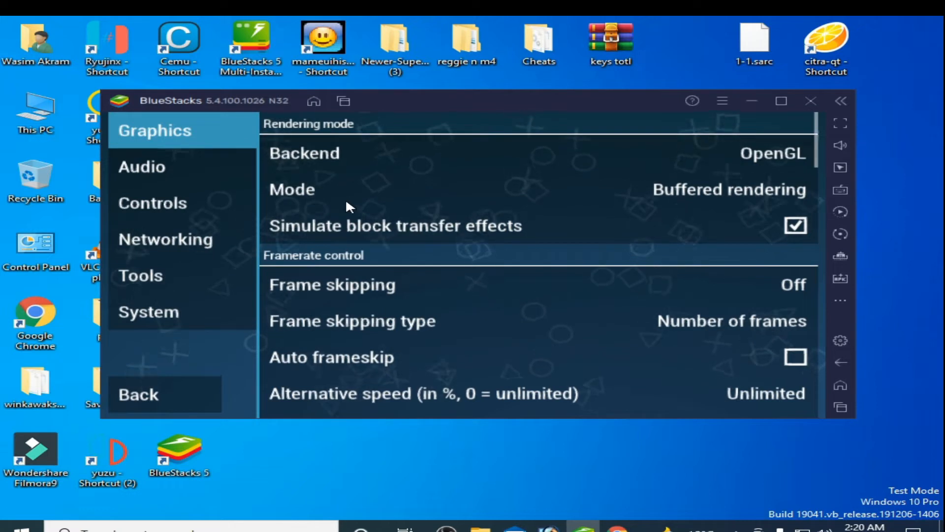
pyautogui.moveTo(684, 200)
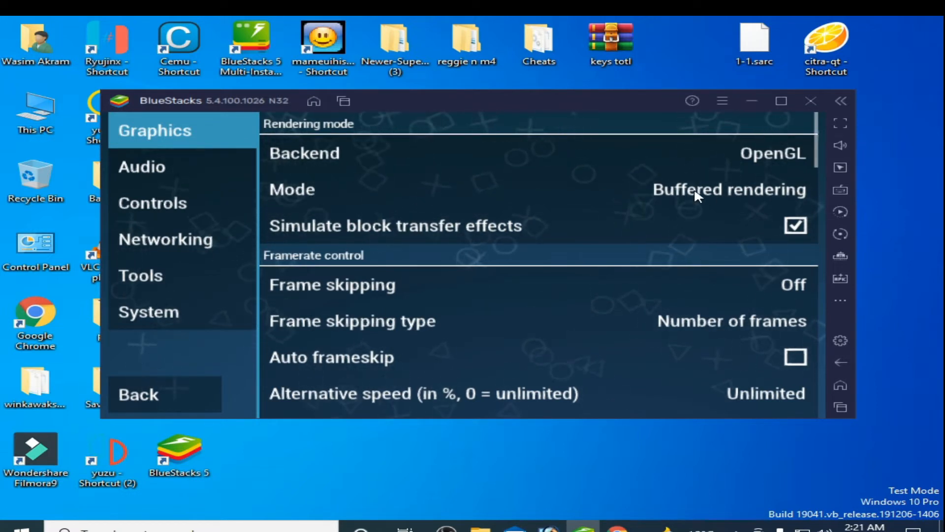
pyautogui.click(727, 189)
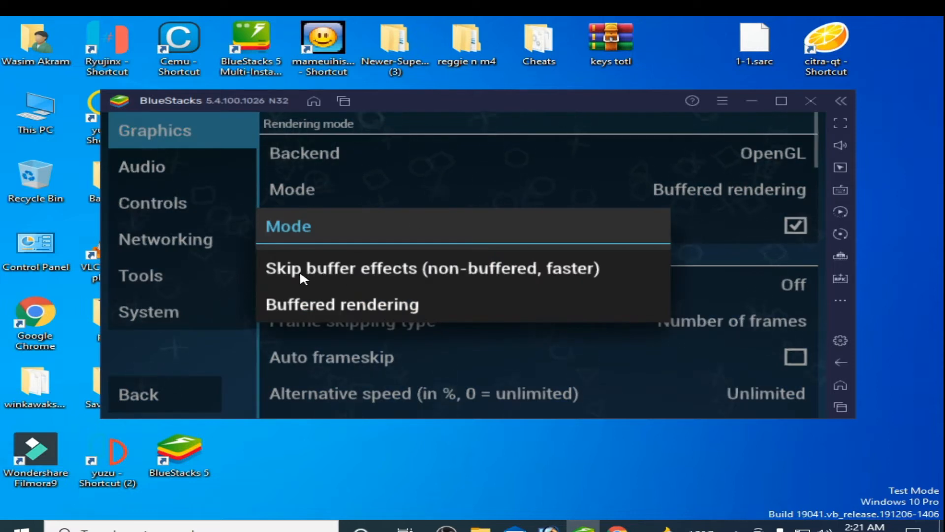
pyautogui.moveTo(405, 274)
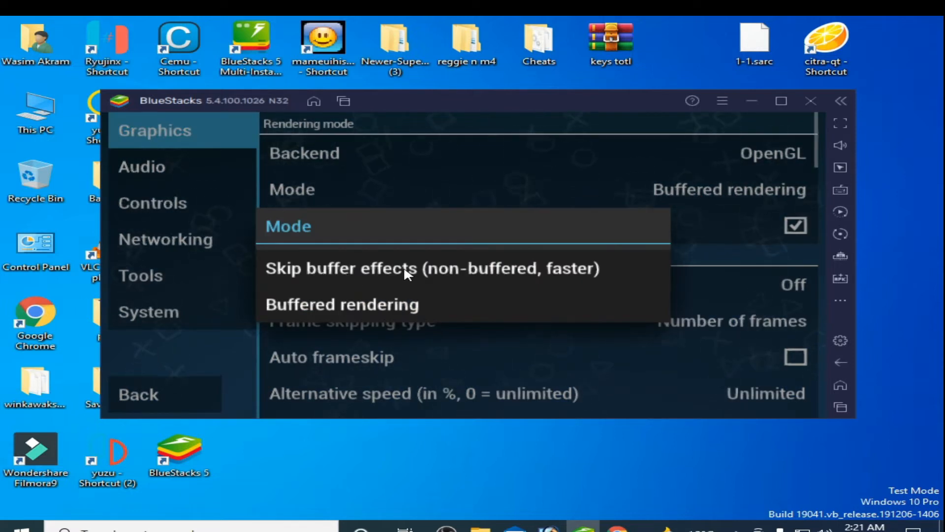
pyautogui.click(430, 268)
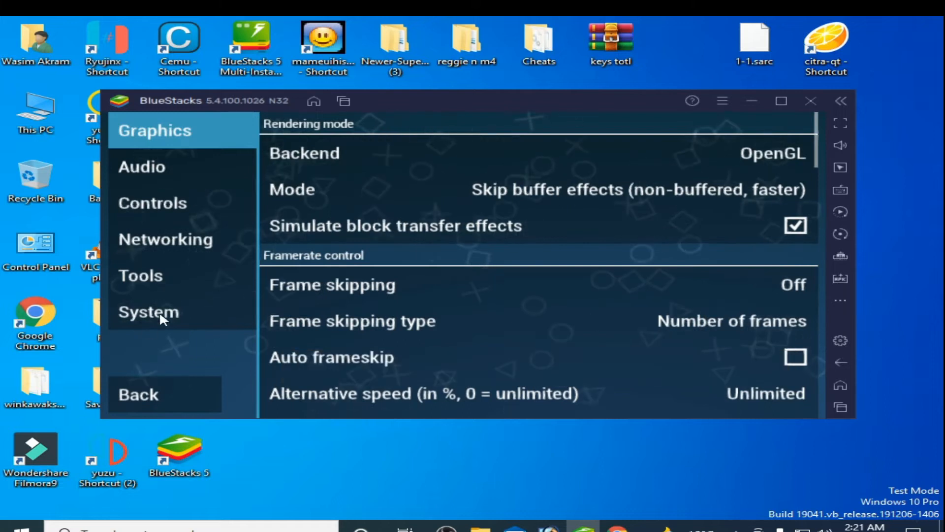
# In System settings, turn off Fast memory under Emulation so Tekken 6 boots.
pyautogui.click(148, 312)
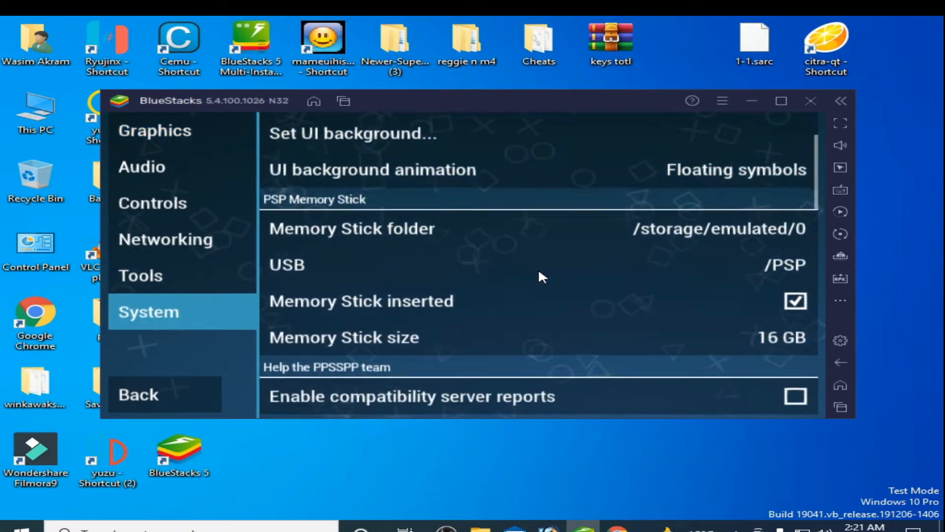
pyautogui.scroll(-3)
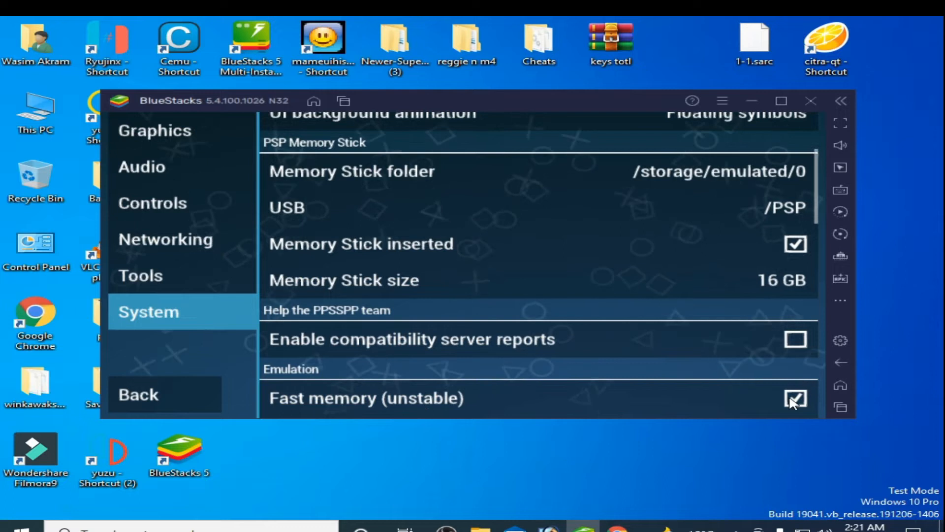
pyautogui.scroll(-3)
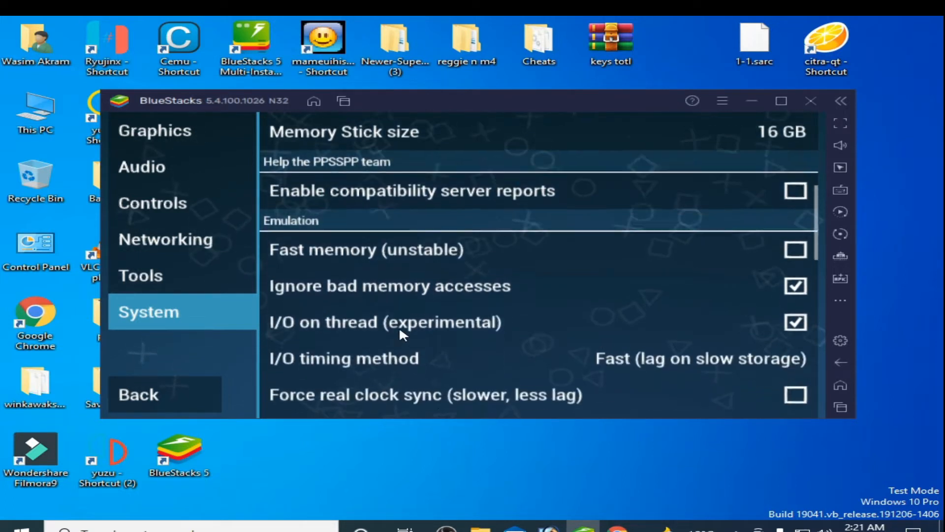
pyautogui.click(138, 393)
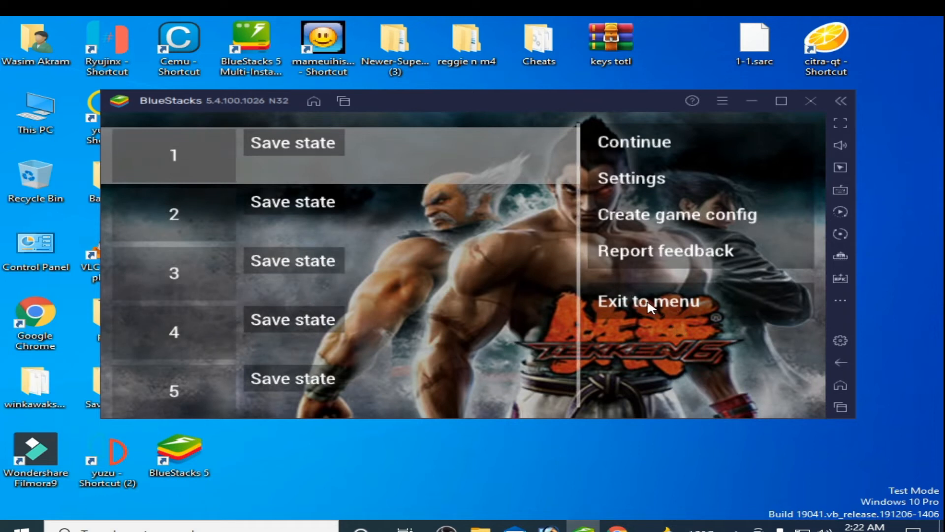
# Exit the running Tekken 6 game to the menu and open BlueStacks Media Manager.
pyautogui.click(648, 301)
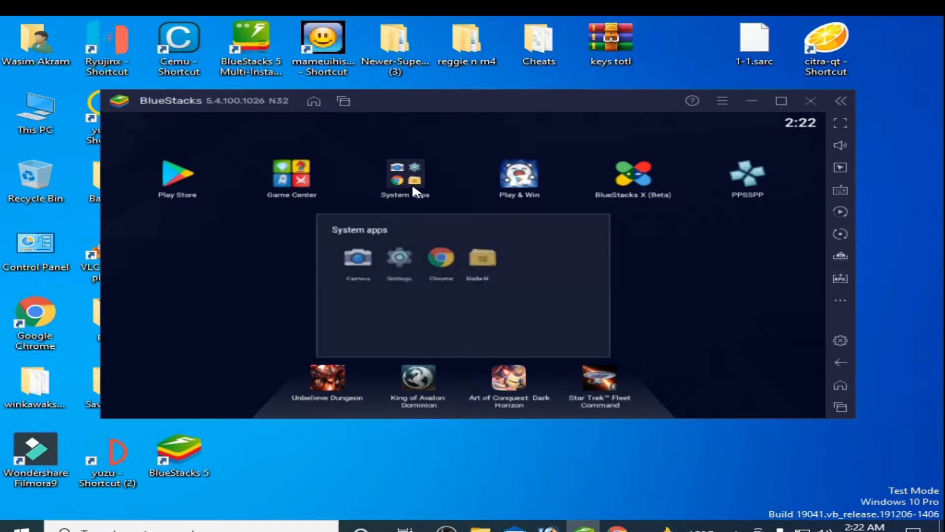
pyautogui.click(482, 258)
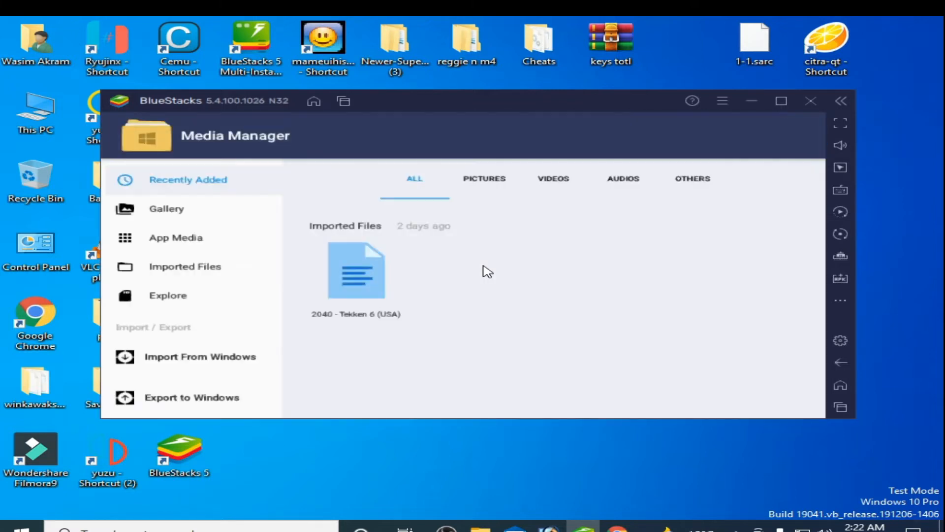
# Browse sdcard/PSP/SYSTEM and delete the controls.ini file.
pyautogui.click(167, 295)
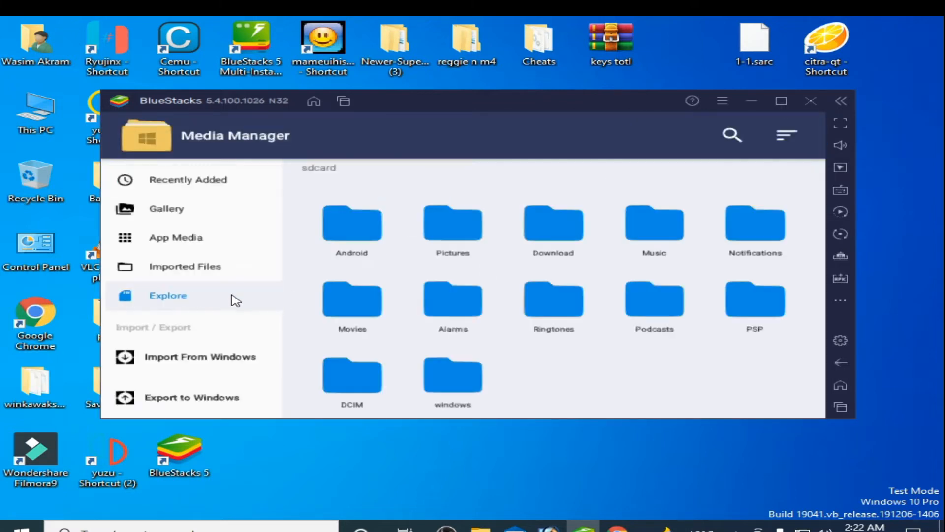
pyautogui.doubleClick(754, 222)
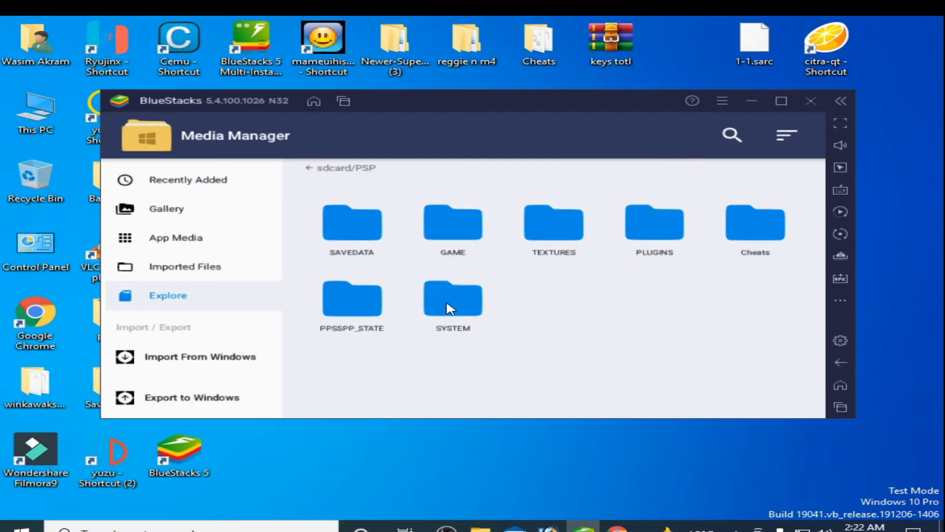
pyautogui.doubleClick(452, 295)
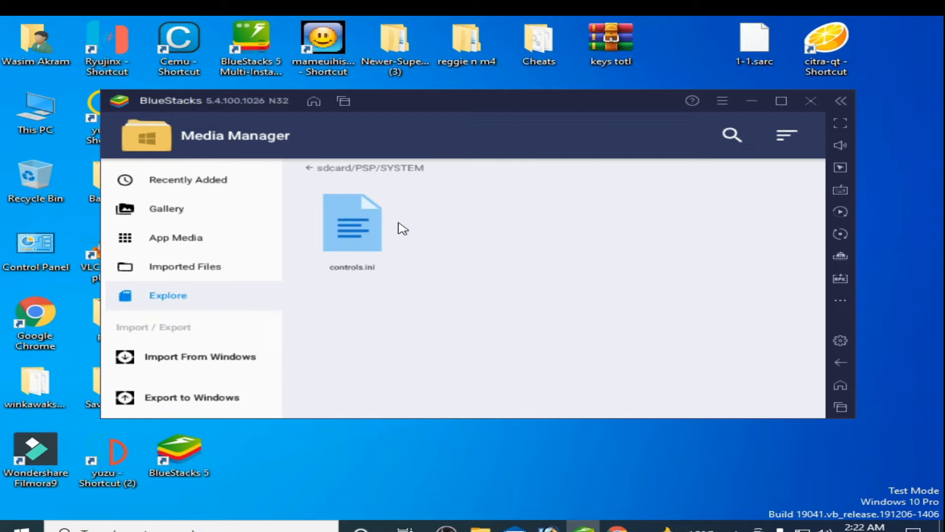
pyautogui.moveTo(386, 258)
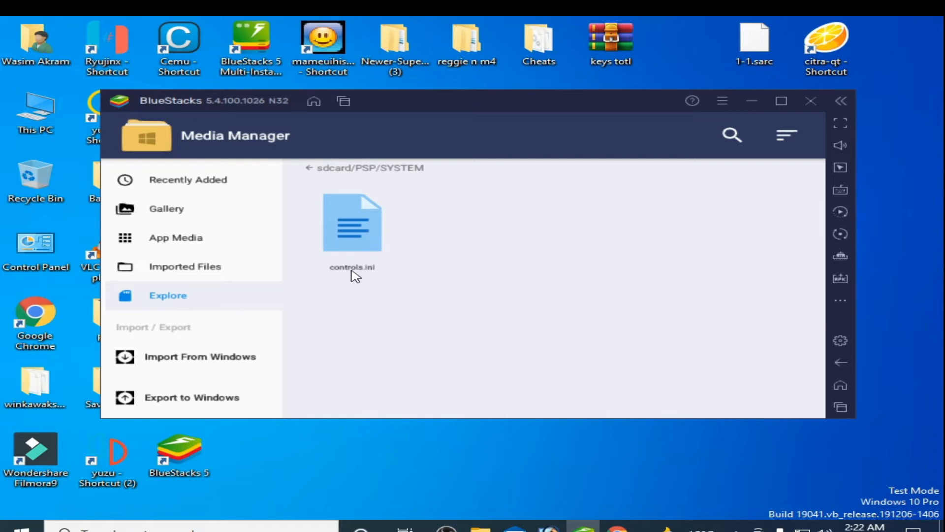
pyautogui.moveTo(375, 278)
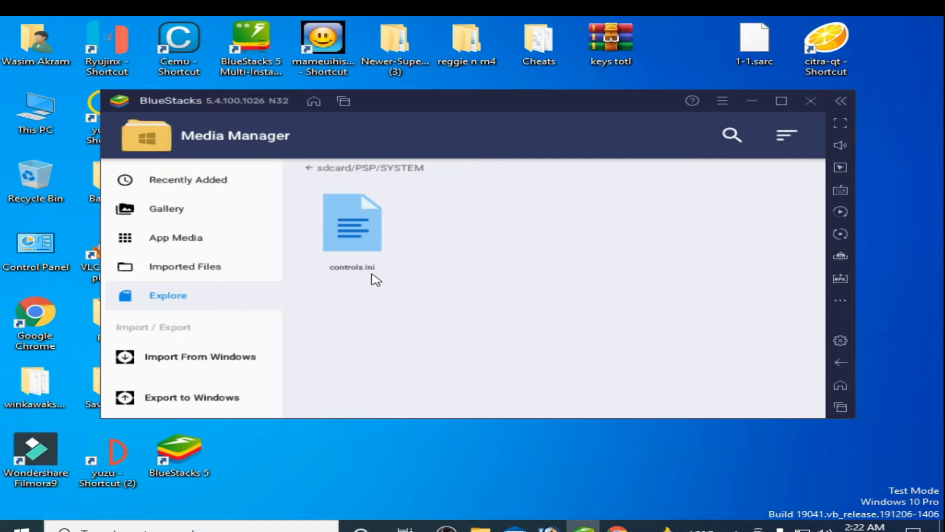
pyautogui.click(353, 221)
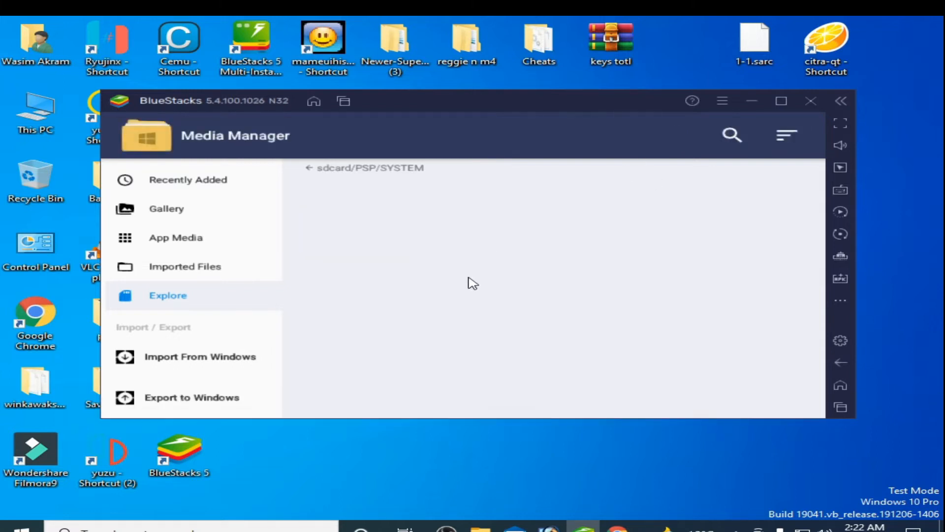
pyautogui.moveTo(431, 241)
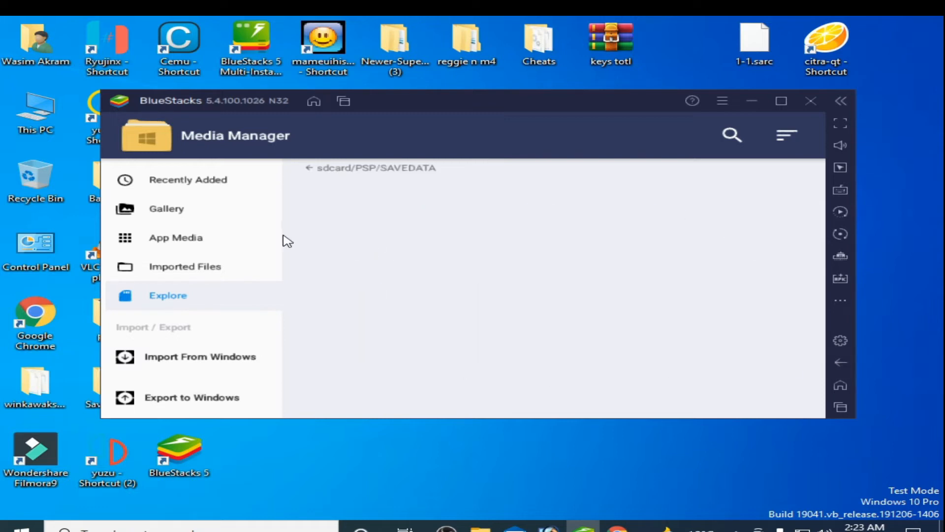
# Check the PSP Cheats folder, then return to the Recently Added Tekken 6 file.
pyautogui.click(301, 168)
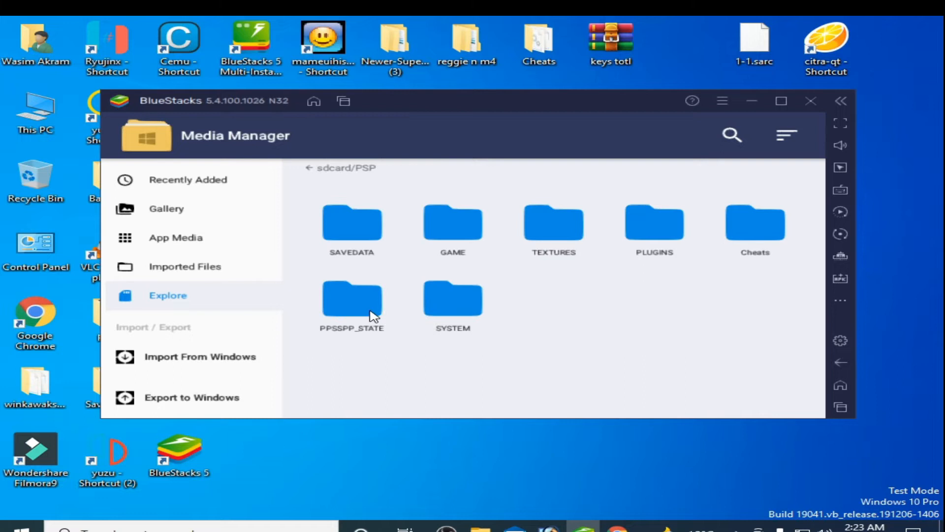
pyautogui.moveTo(720, 343)
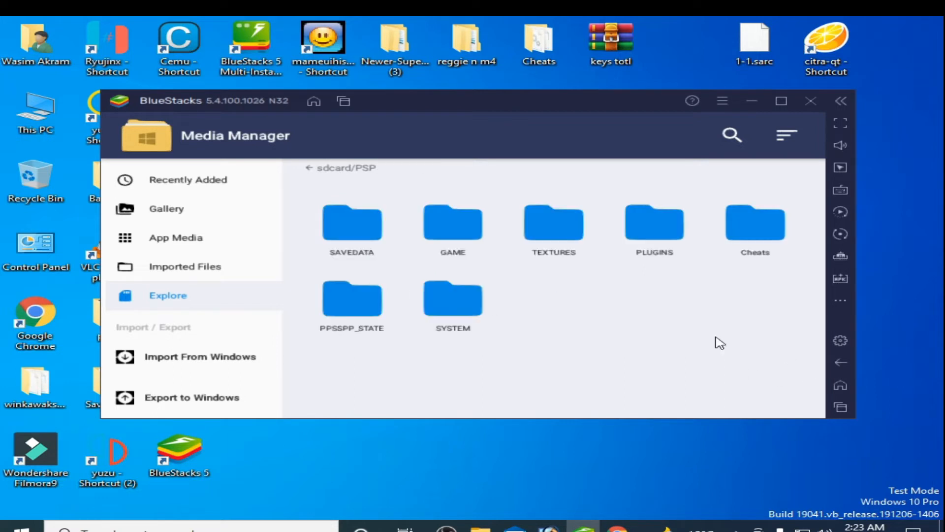
pyautogui.moveTo(692, 249)
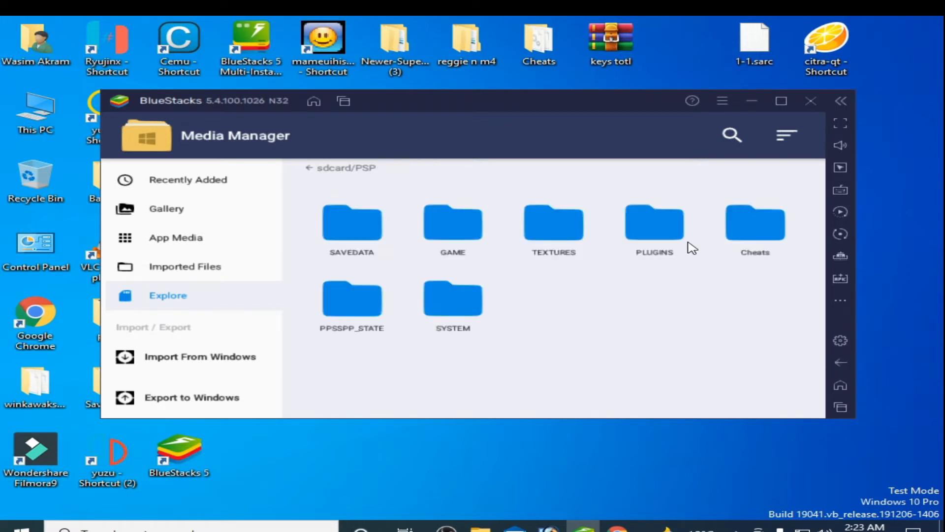
pyautogui.doubleClick(754, 224)
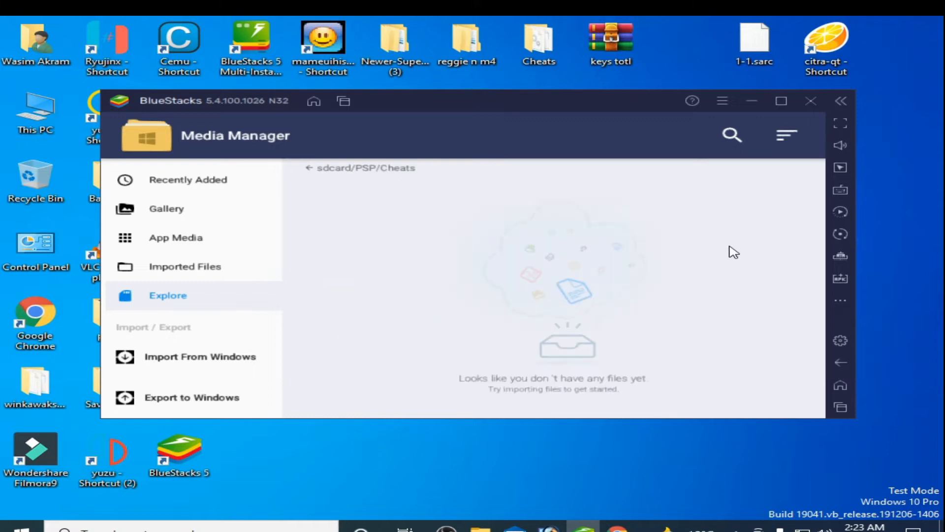
pyautogui.click(293, 168)
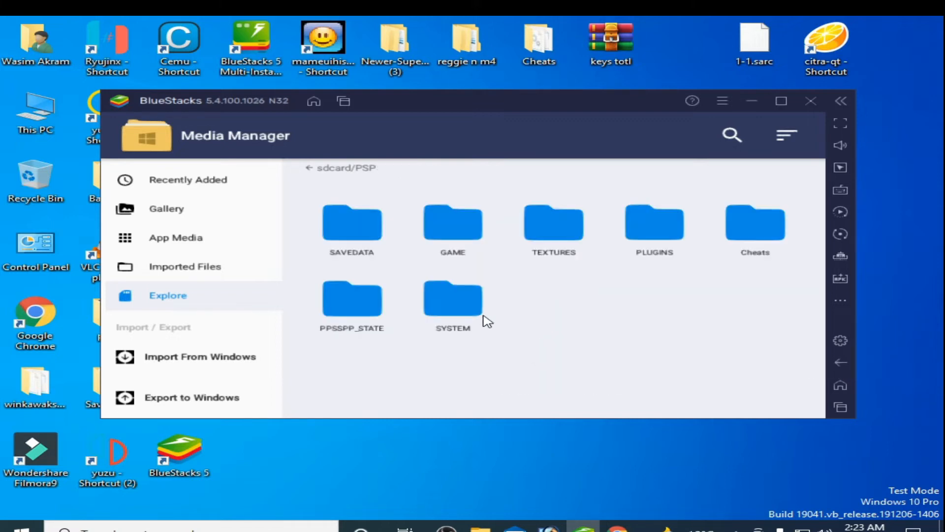
pyautogui.click(840, 363)
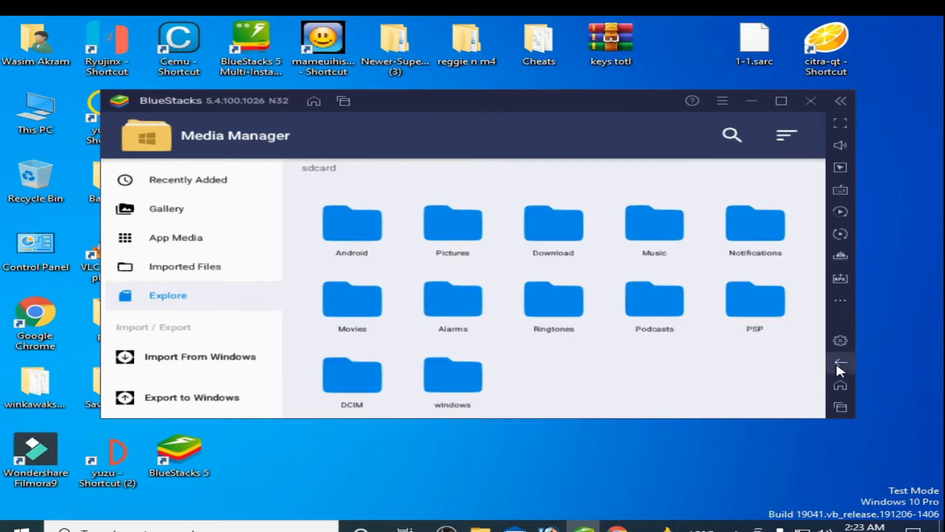
pyautogui.click(187, 179)
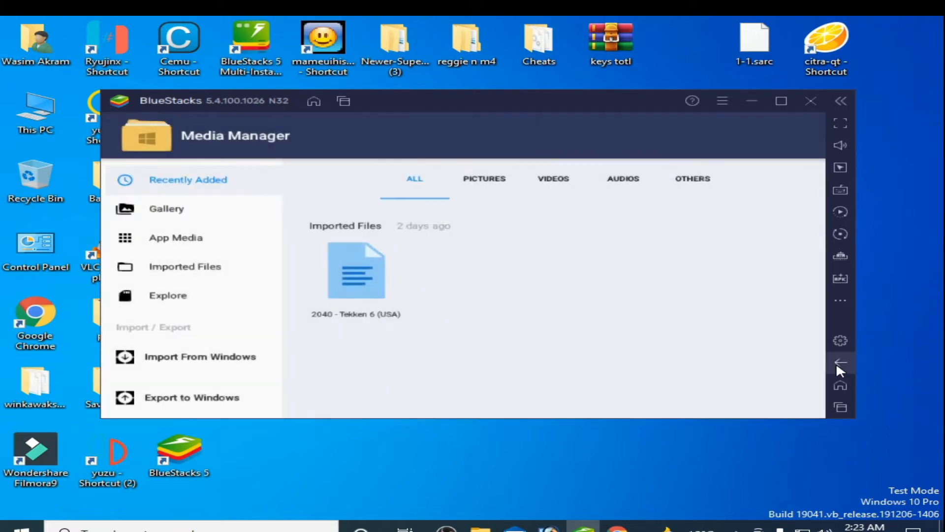
# Leave Media Manager and launch Tekken 6 from DCIM/SharedFolder, accepting the save notice.
pyautogui.click(840, 362)
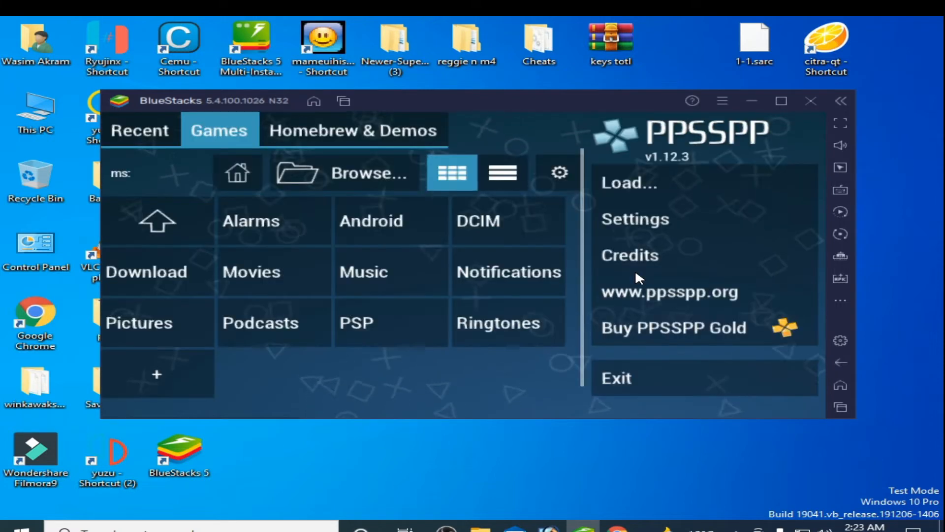
pyautogui.click(479, 219)
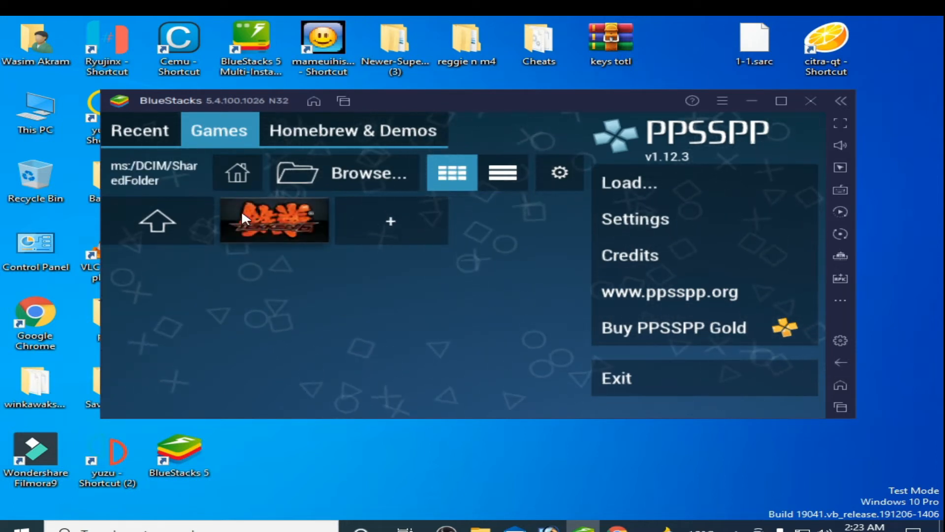
pyautogui.doubleClick(274, 220)
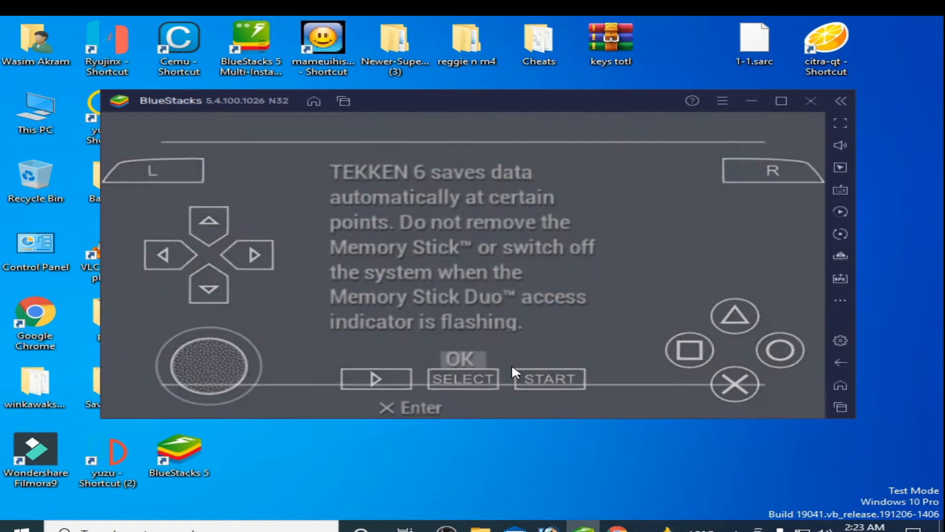
pyautogui.click(689, 351)
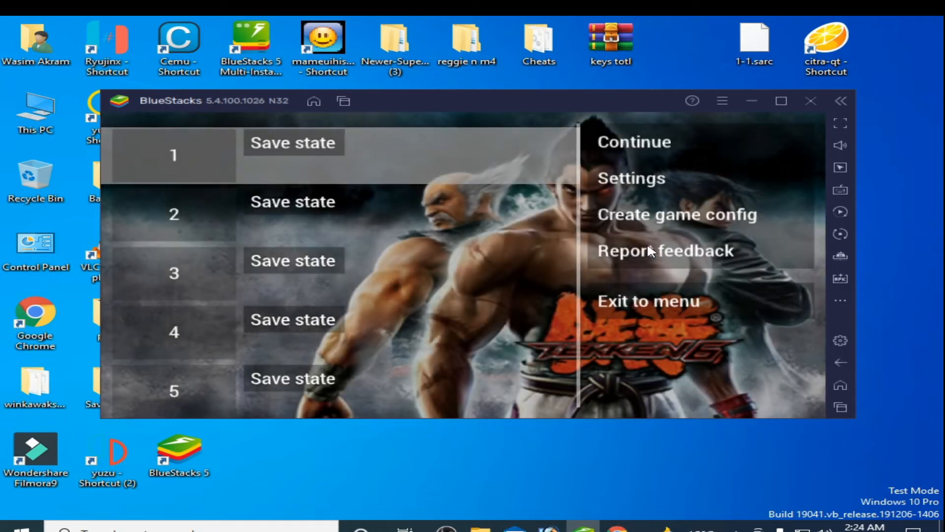
# Set Graphics Mode to Skip buffer effects and Display resolution to 2× PSP.
pyautogui.click(630, 178)
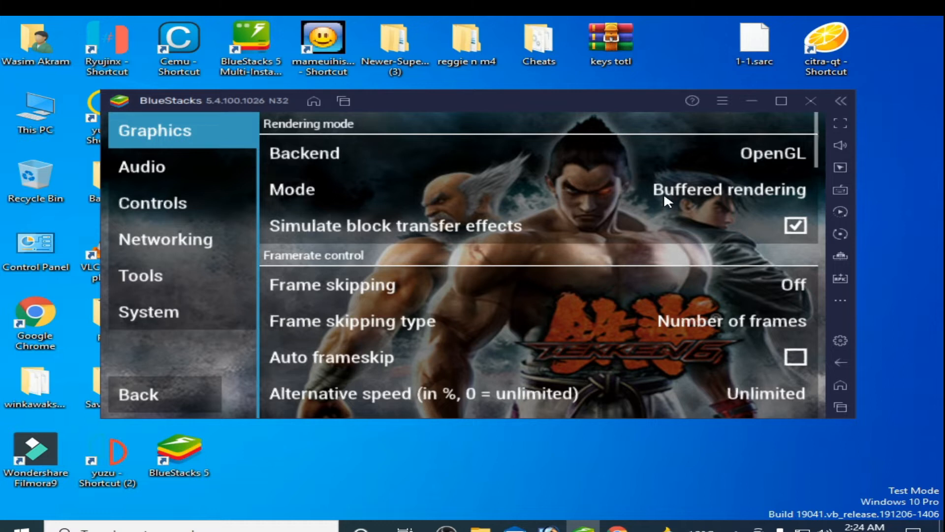
pyautogui.moveTo(508, 197)
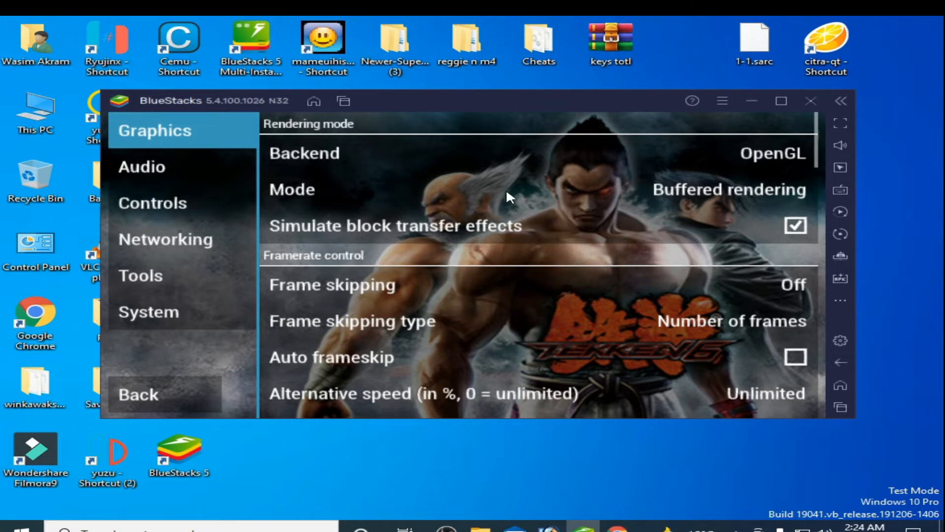
pyautogui.click(727, 189)
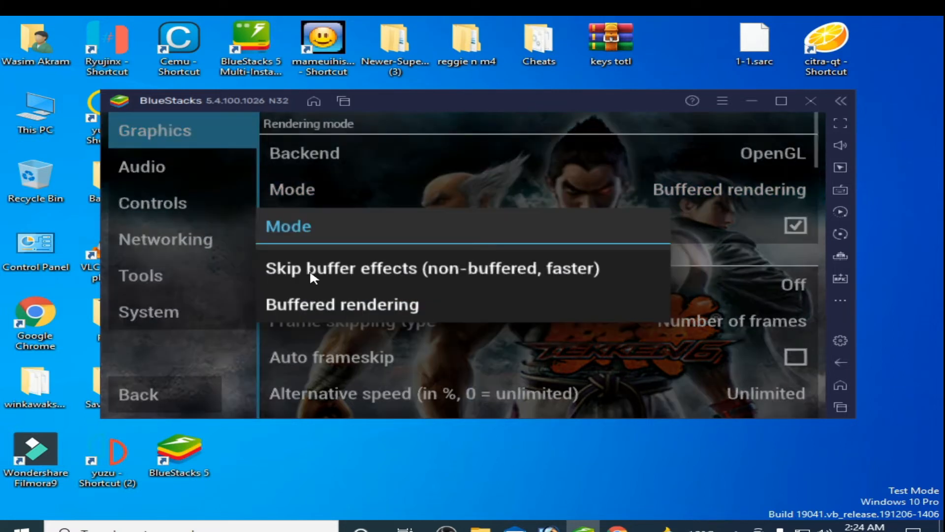
pyautogui.click(431, 268)
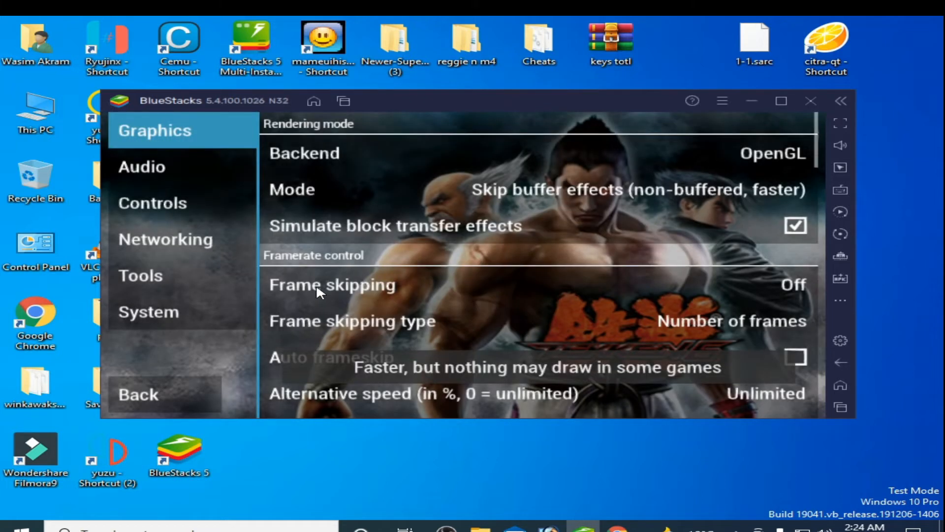
pyautogui.scroll(-3)
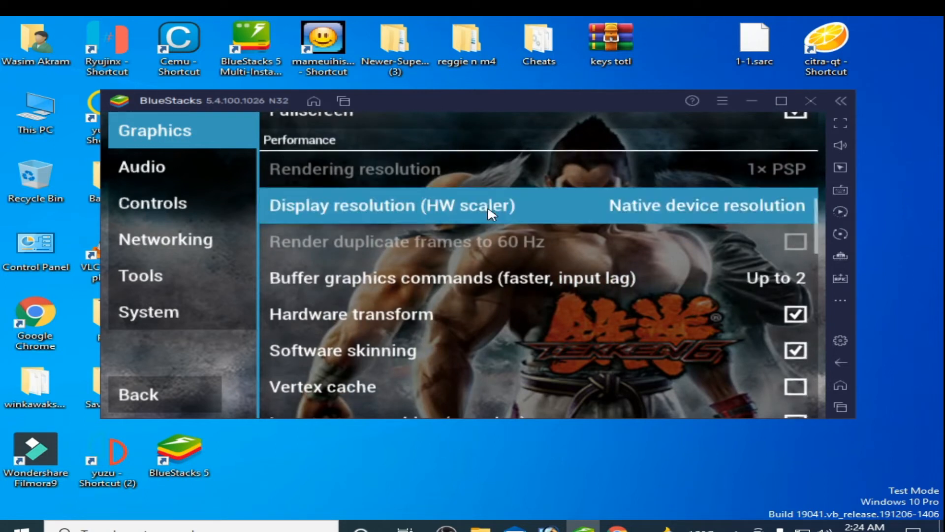
pyautogui.click(386, 205)
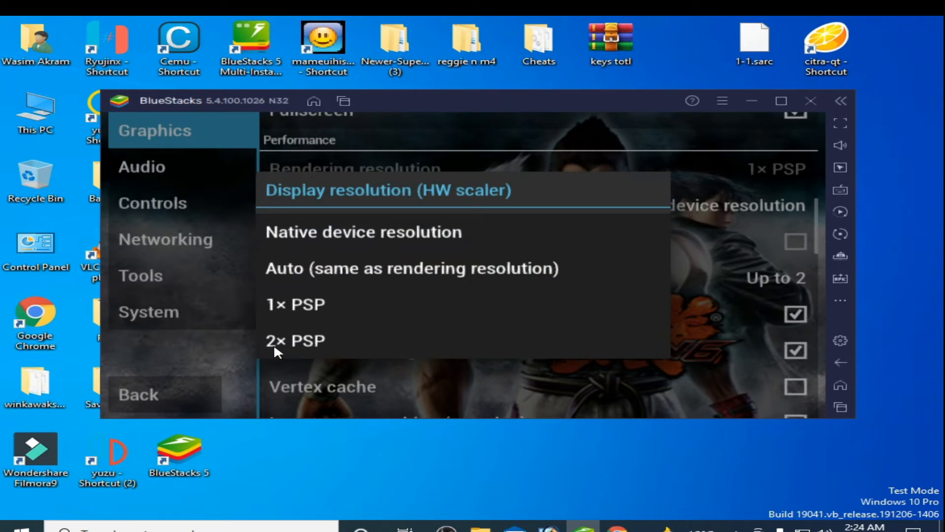
pyautogui.click(294, 339)
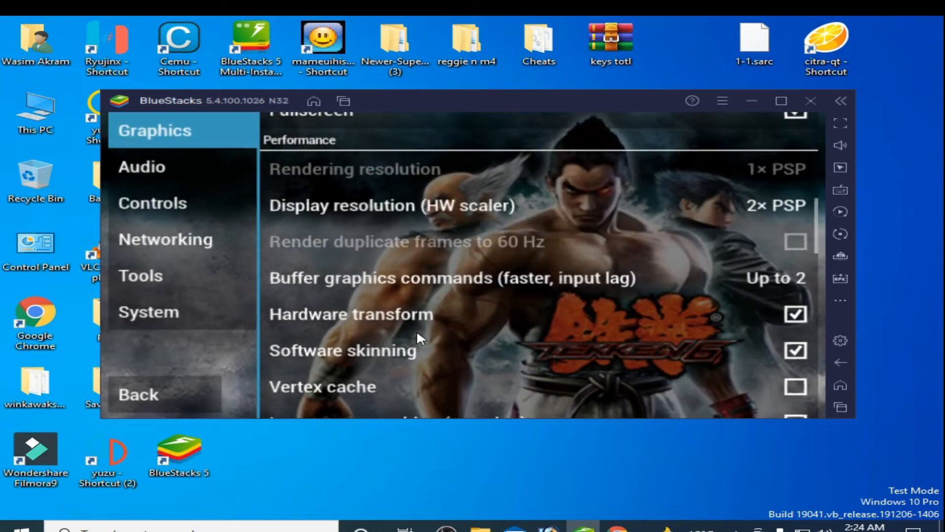
# Enable Lazy texture caching, turn Anisotropic filtering Off and show the FPS counter.
pyautogui.scroll(-3)
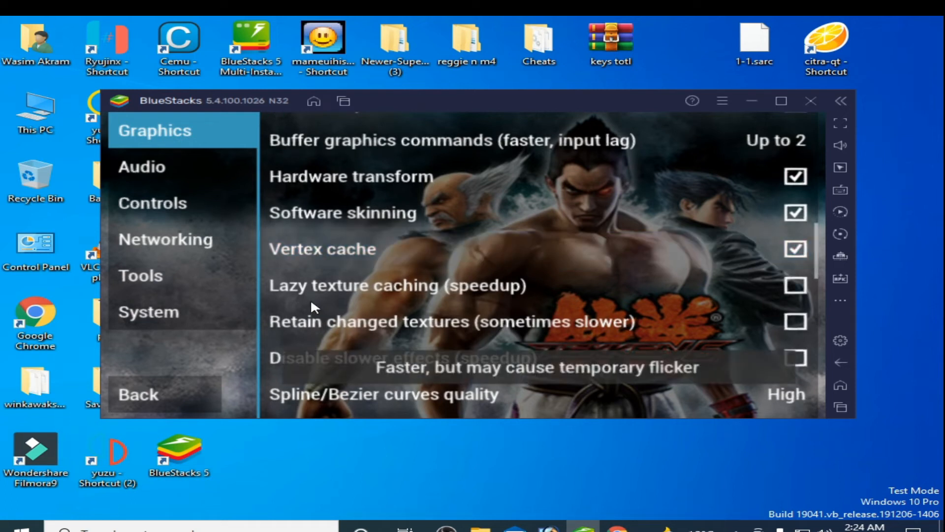
pyautogui.click(794, 286)
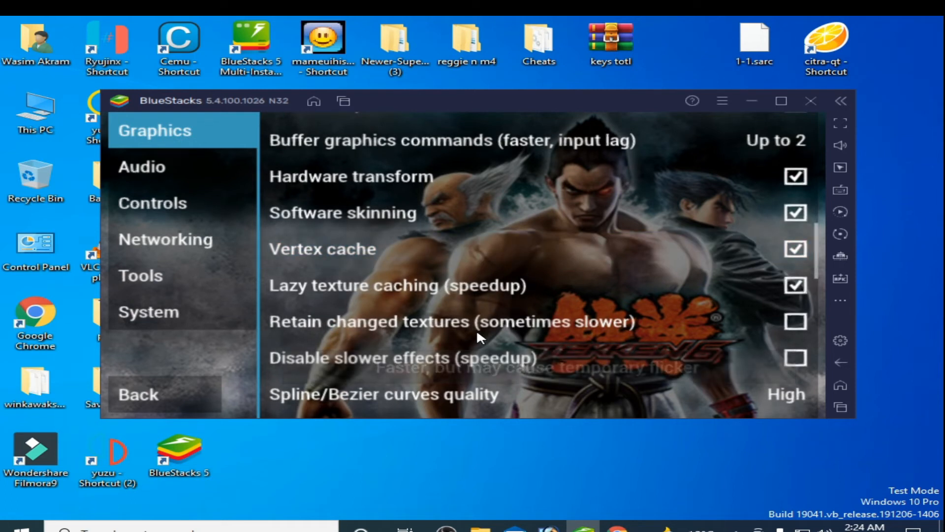
pyautogui.scroll(-3)
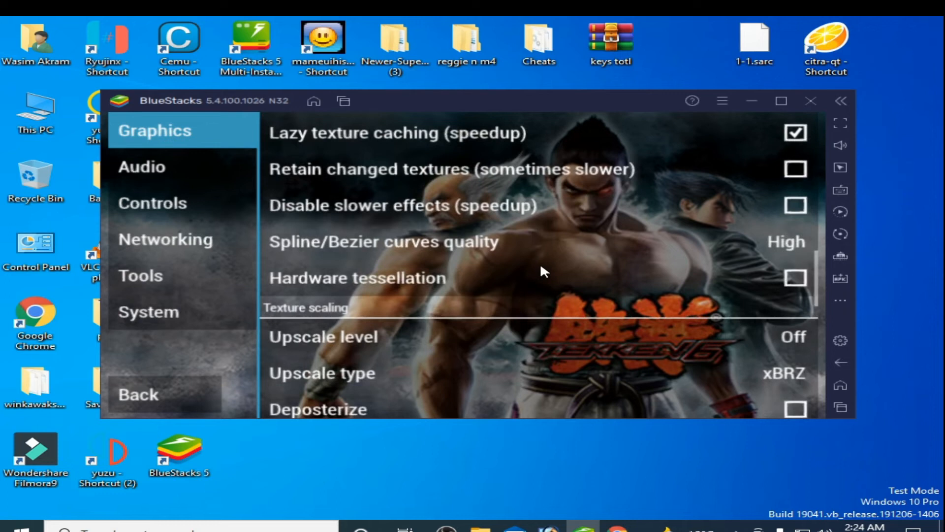
pyautogui.scroll(-3)
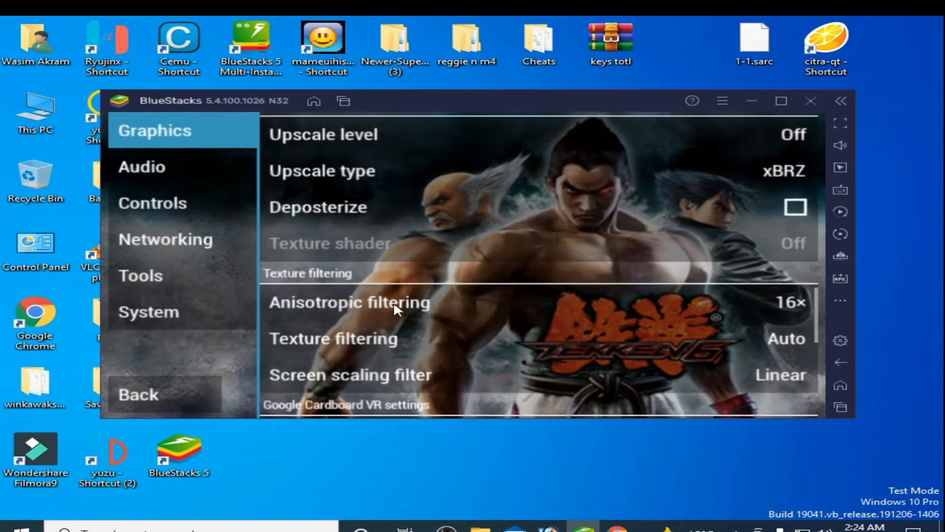
pyautogui.click(355, 302)
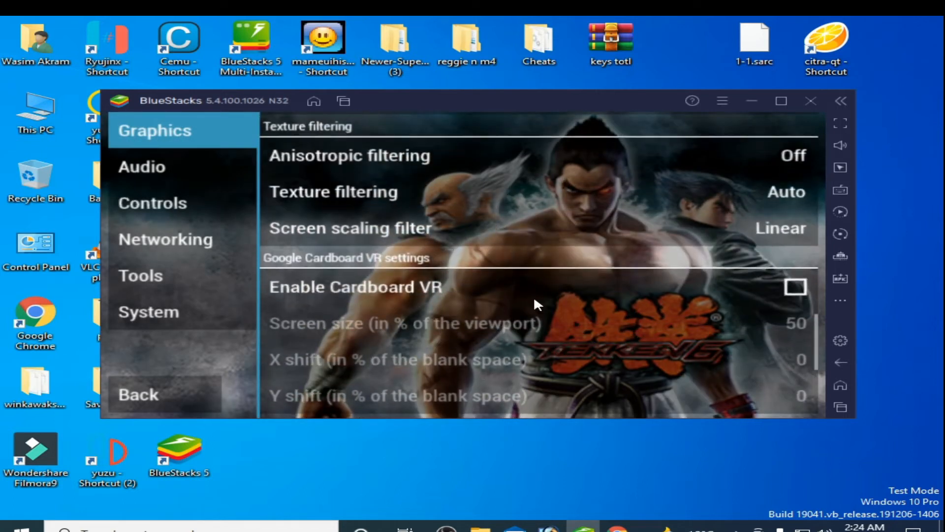
pyautogui.scroll(-3)
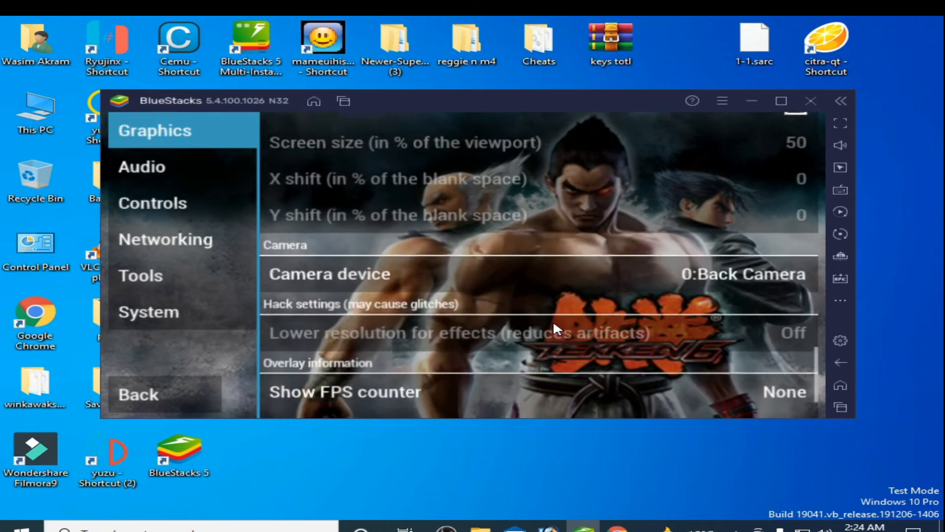
pyautogui.scroll(-3)
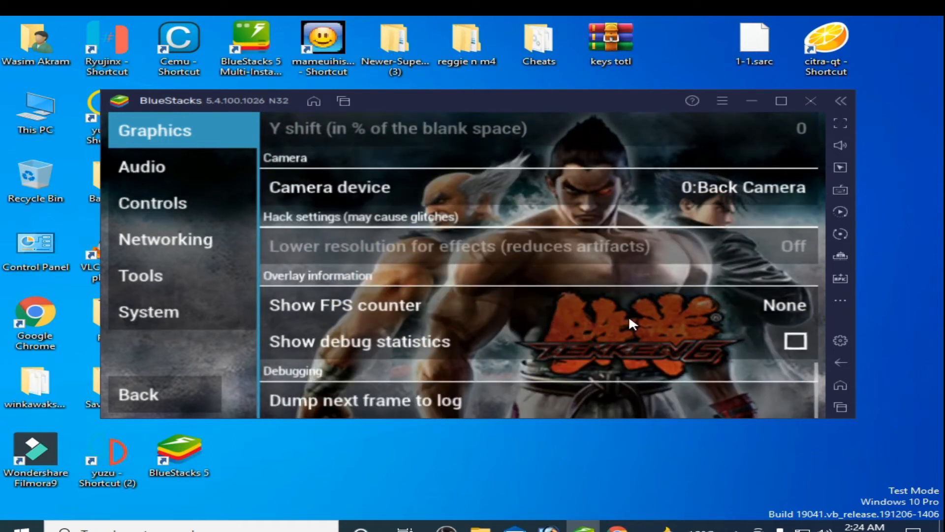
pyautogui.click(784, 304)
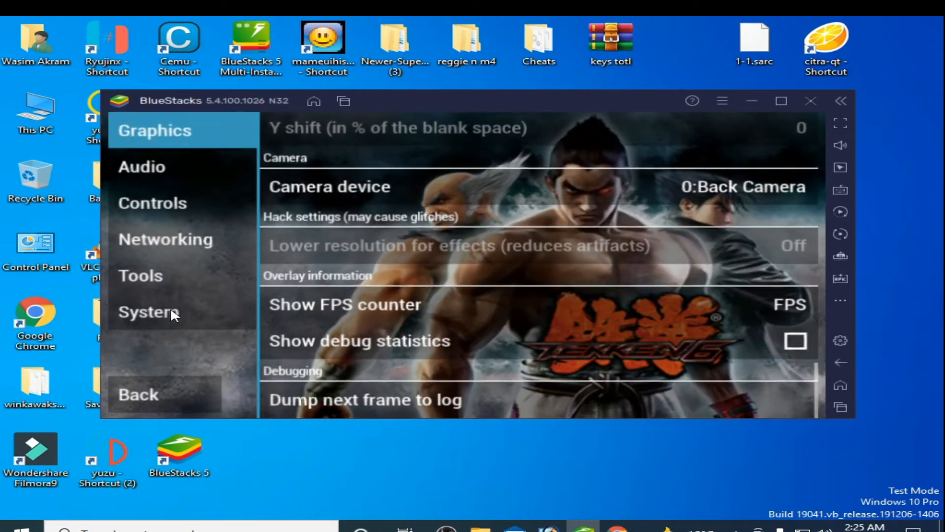
pyautogui.click(149, 312)
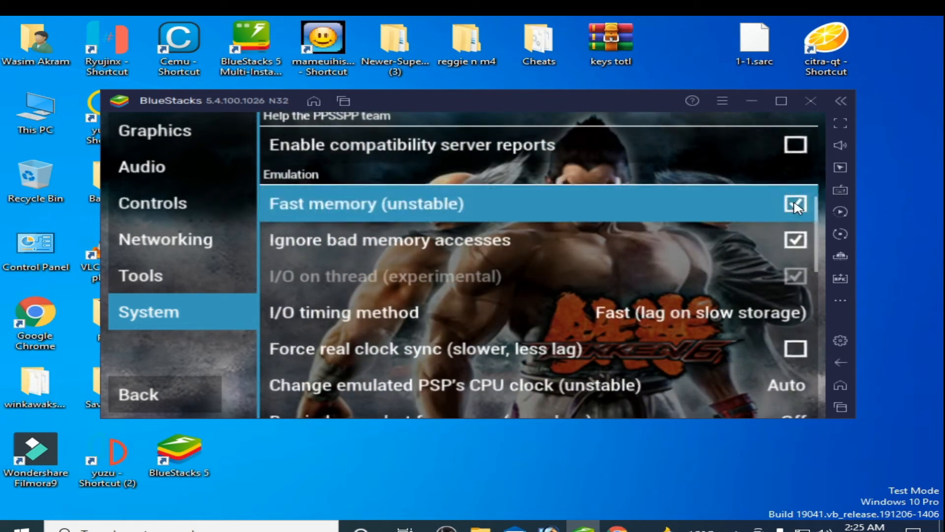
# Switch Fast memory off and set the emulated PSP CPU clock to 59 MHz.
pyautogui.click(795, 203)
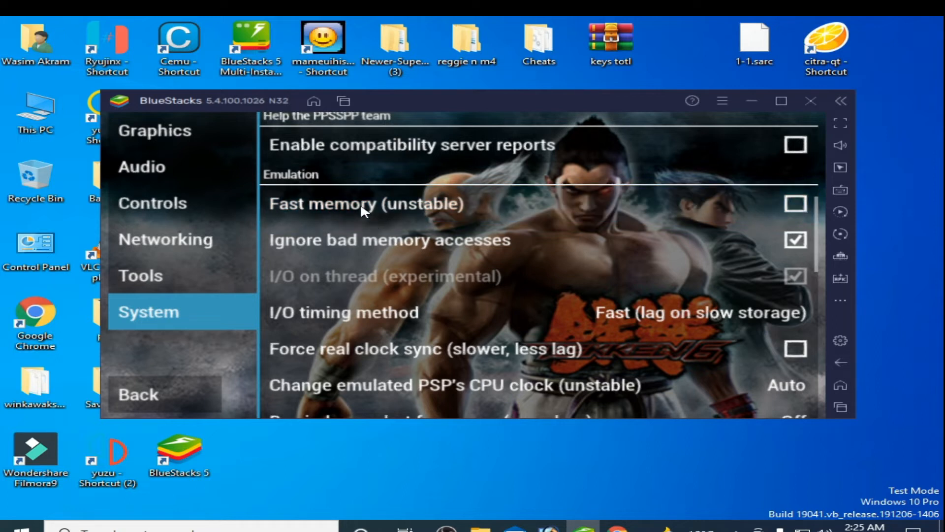
pyautogui.moveTo(521, 306)
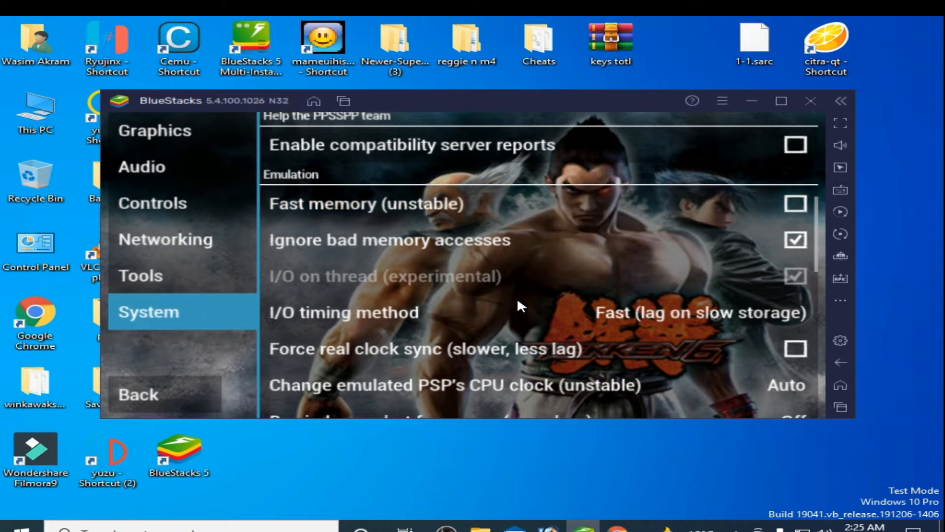
pyautogui.scroll(-3)
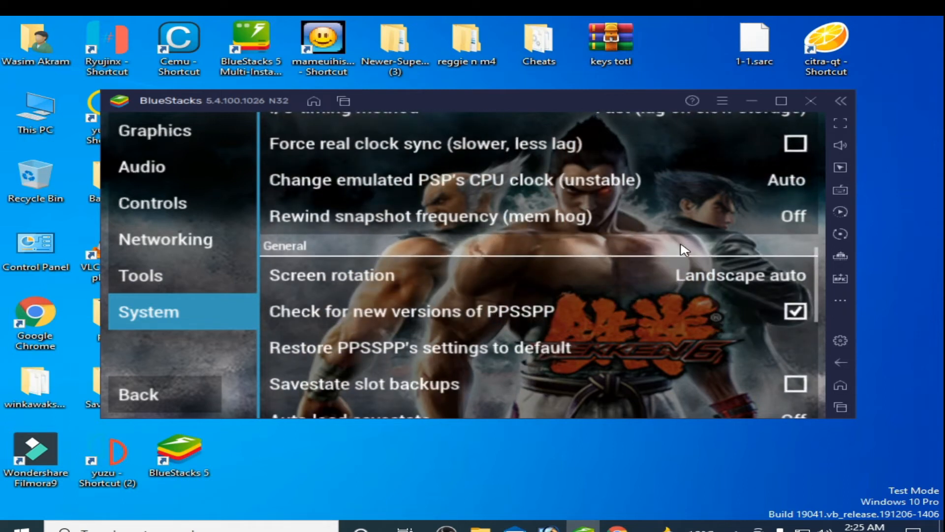
pyautogui.moveTo(398, 193)
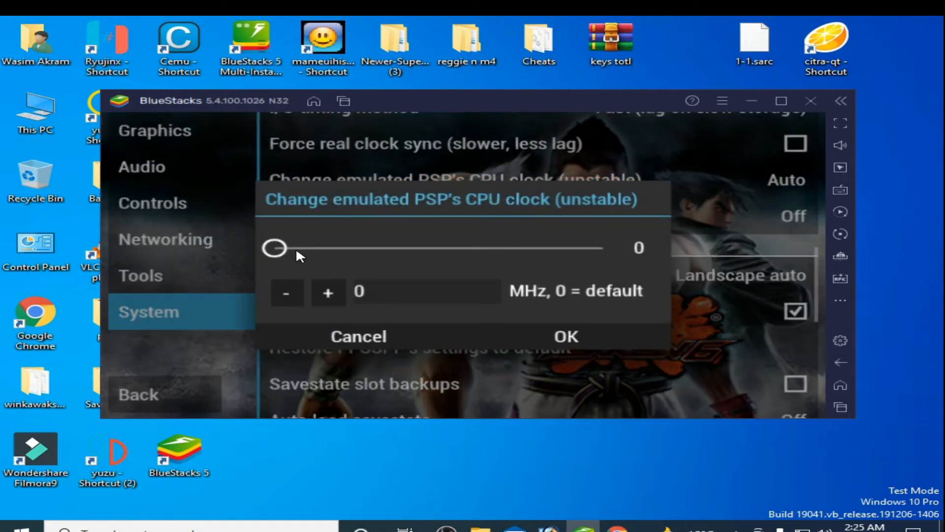
pyautogui.moveTo(274, 249); pyautogui.dragTo(292, 248)
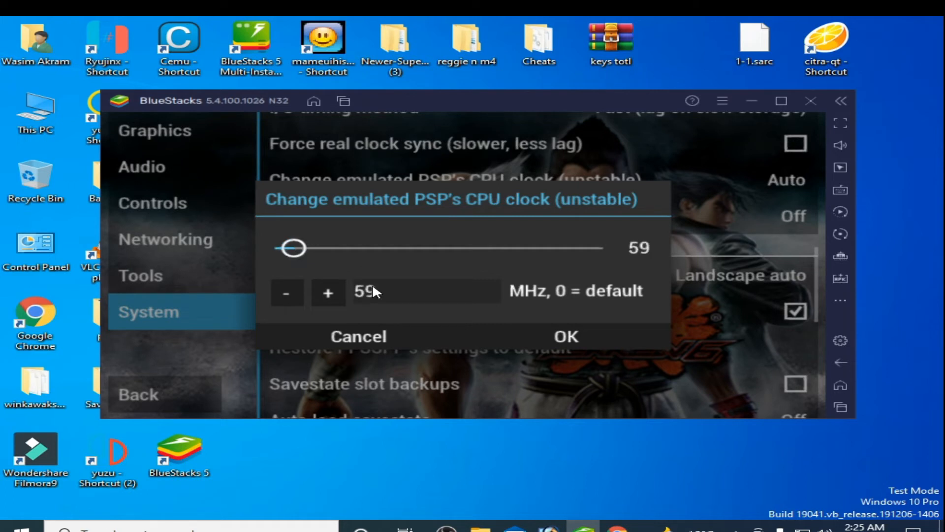
pyautogui.click(564, 336)
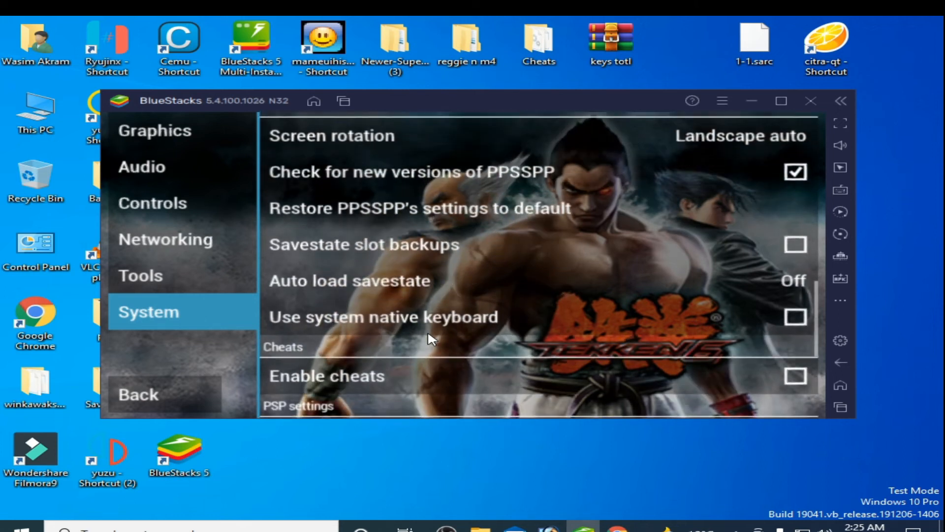
pyautogui.scroll(-3)
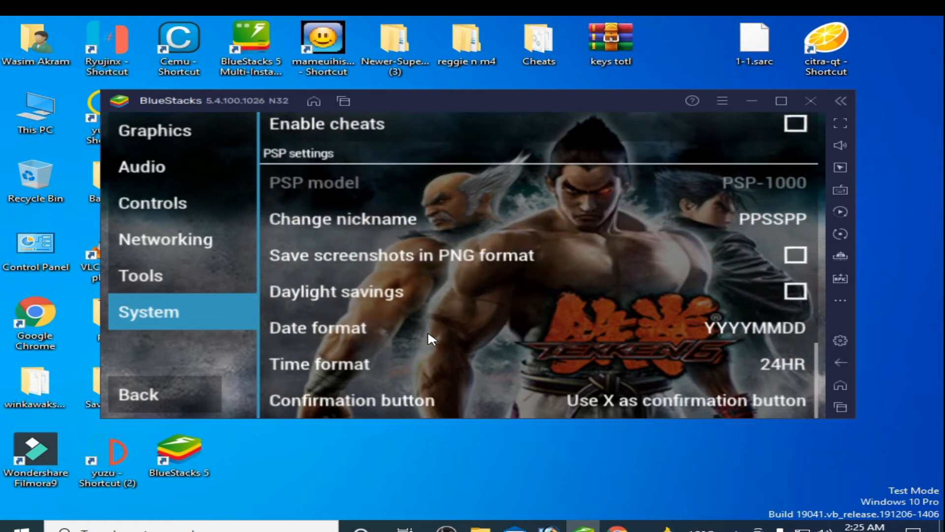
pyautogui.moveTo(444, 373)
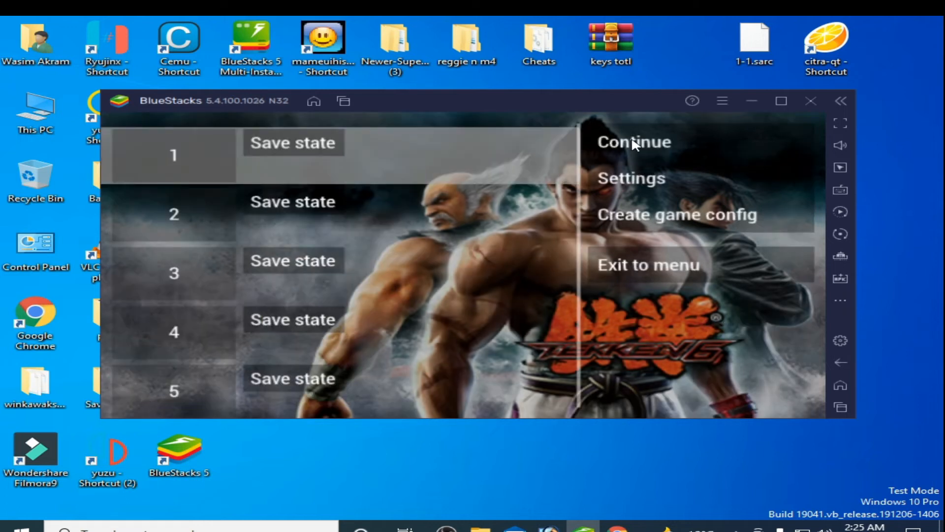
pyautogui.click(633, 142)
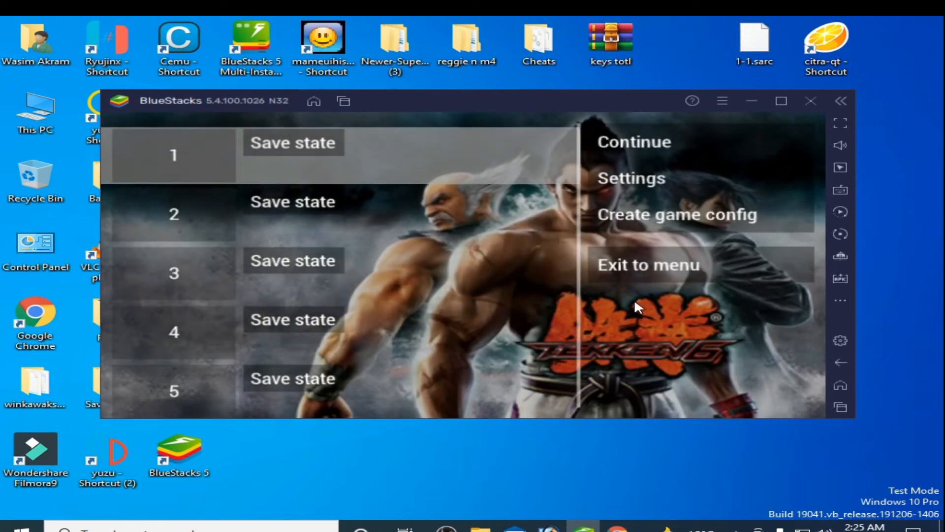
pyautogui.click(648, 264)
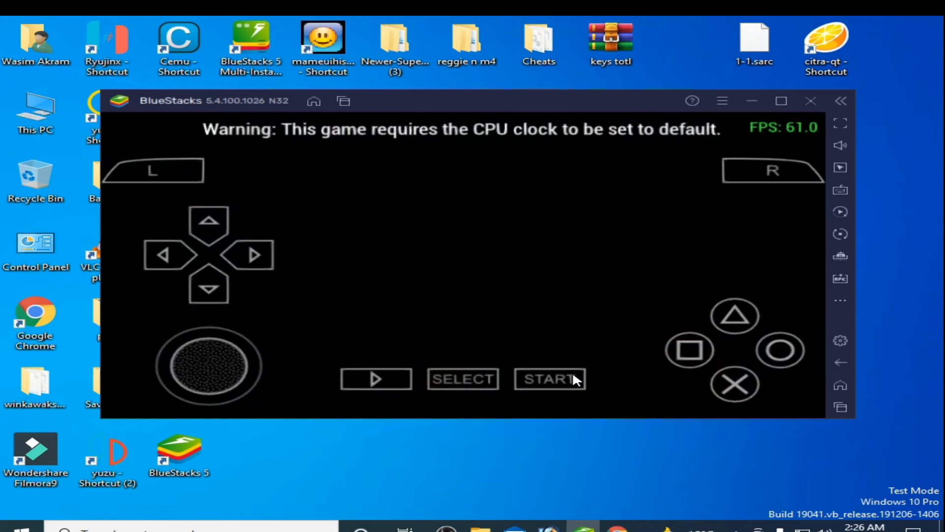
pyautogui.moveTo(411, 142)
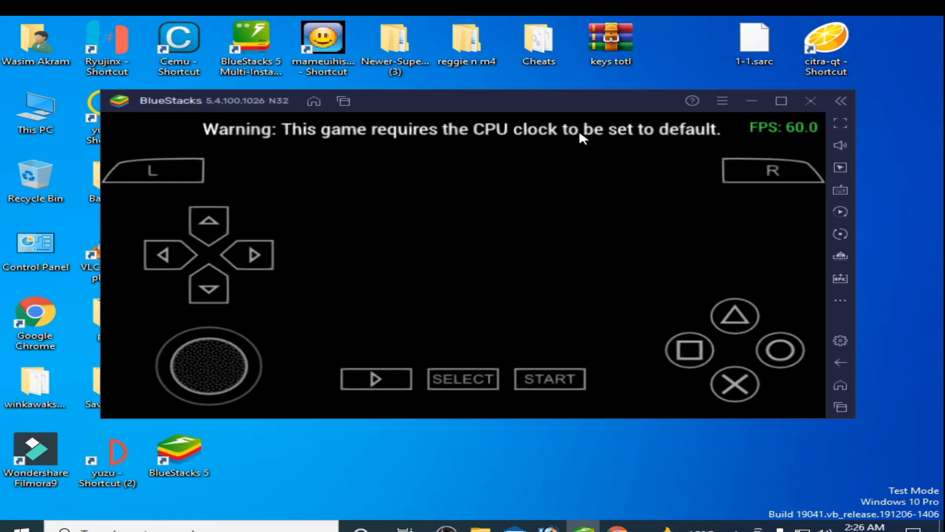
pyautogui.moveTo(774, 346)
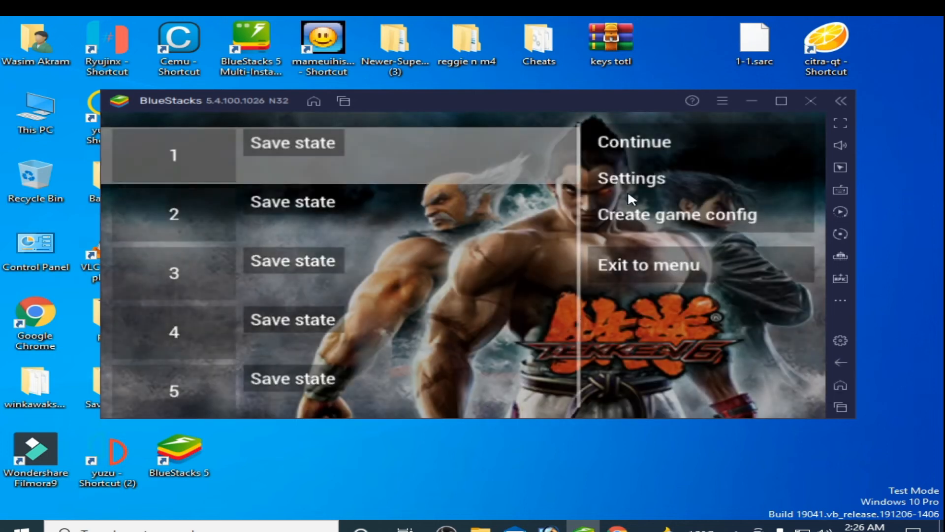
# Reset the emulated PSP CPU clock to 0 (default) and resume the game.
pyautogui.click(630, 178)
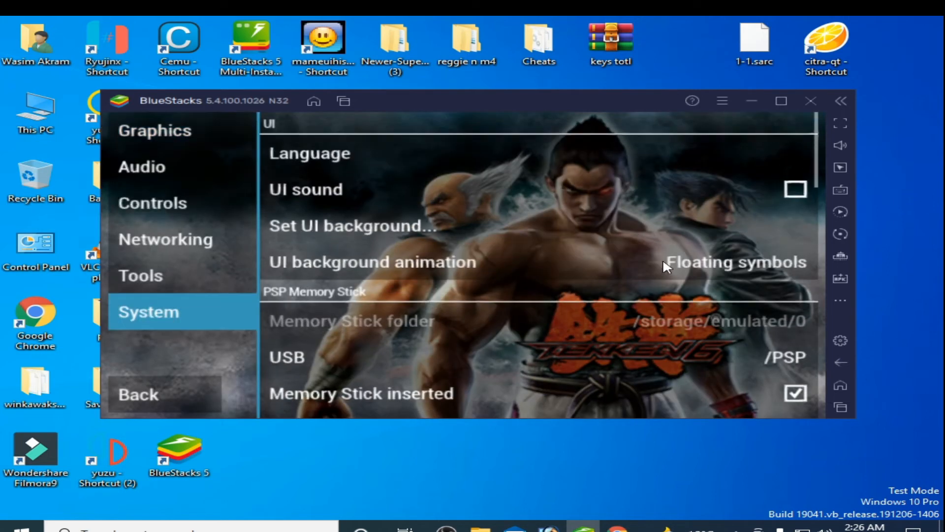
pyautogui.scroll(-3)
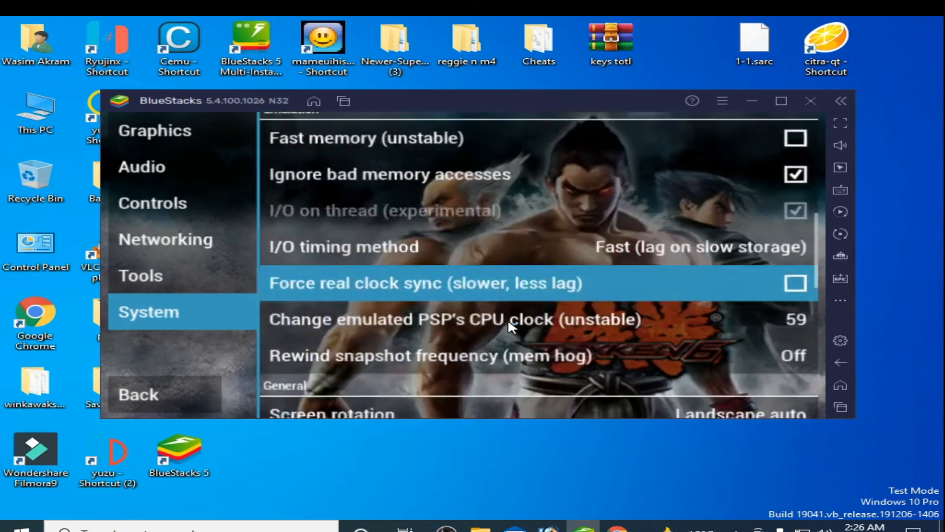
pyautogui.scroll(-3)
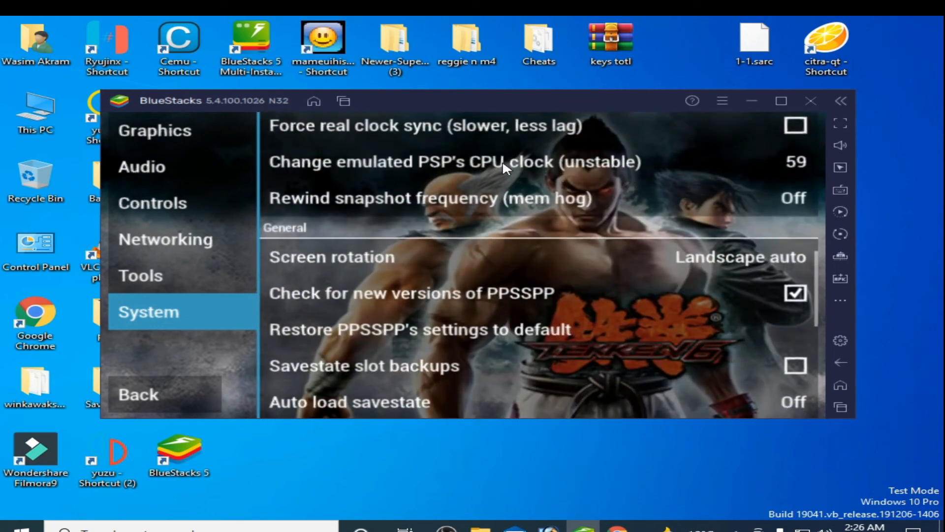
pyautogui.click(452, 160)
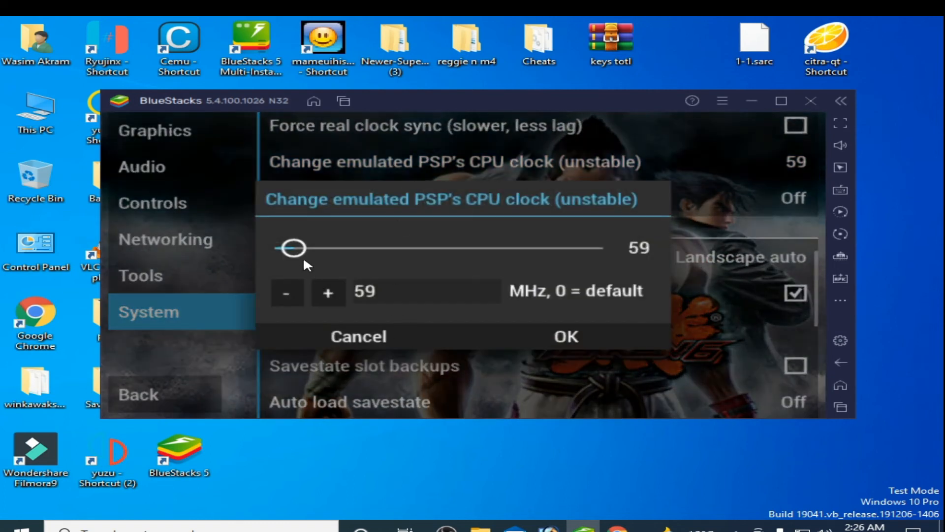
pyautogui.moveTo(293, 248); pyautogui.dragTo(275, 248)
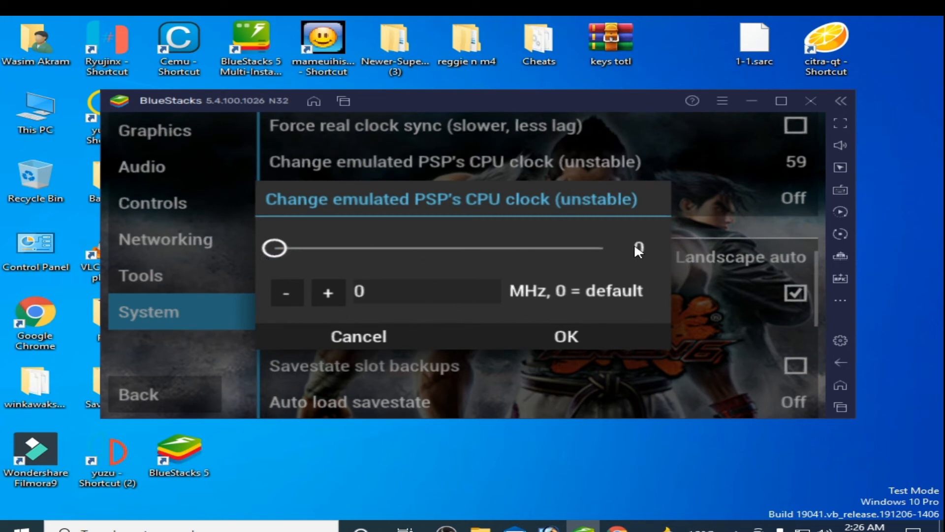
pyautogui.click(565, 336)
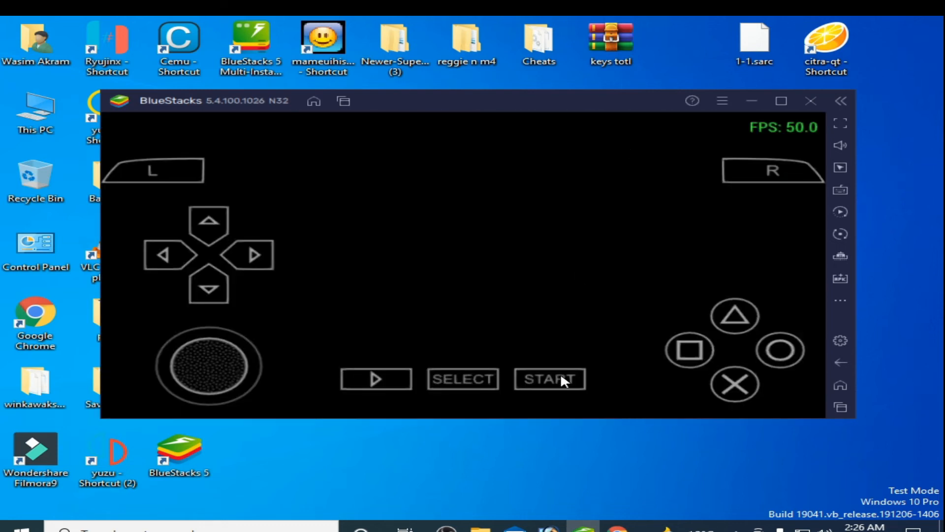
pyautogui.click(549, 378)
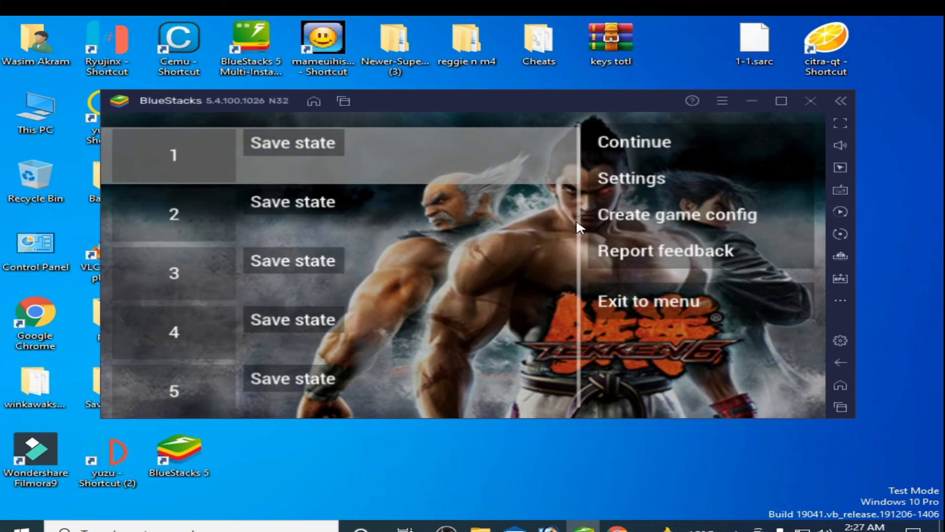
pyautogui.moveTo(650, 189)
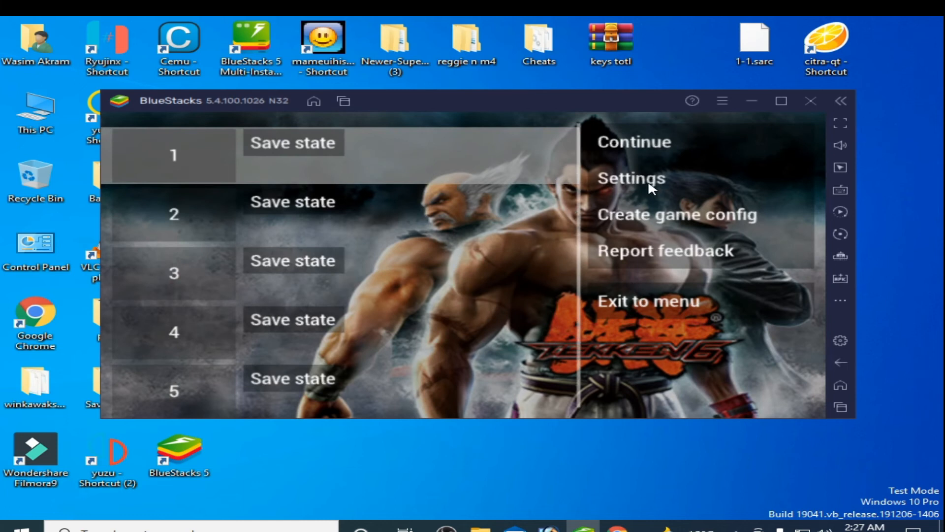
# In System settings, change the PPSSPP interface Language to Arabic.
pyautogui.click(630, 178)
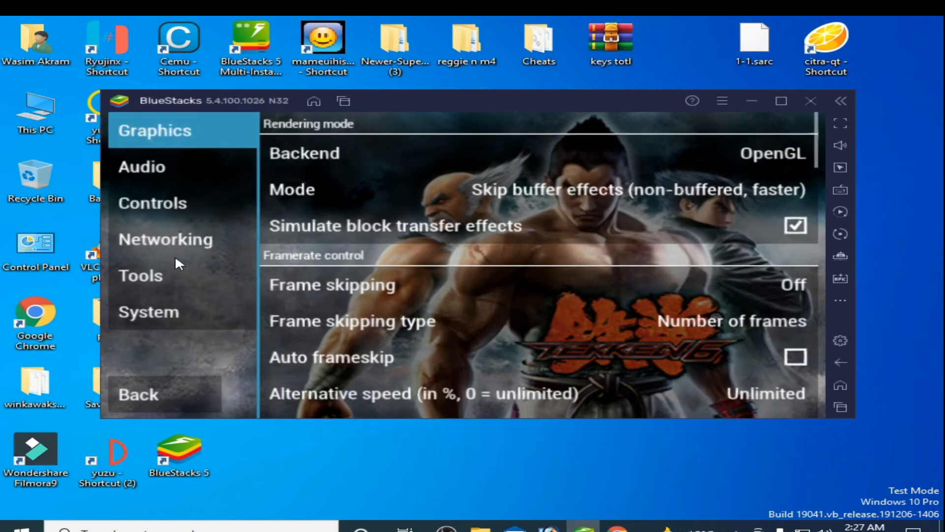
pyautogui.click(148, 311)
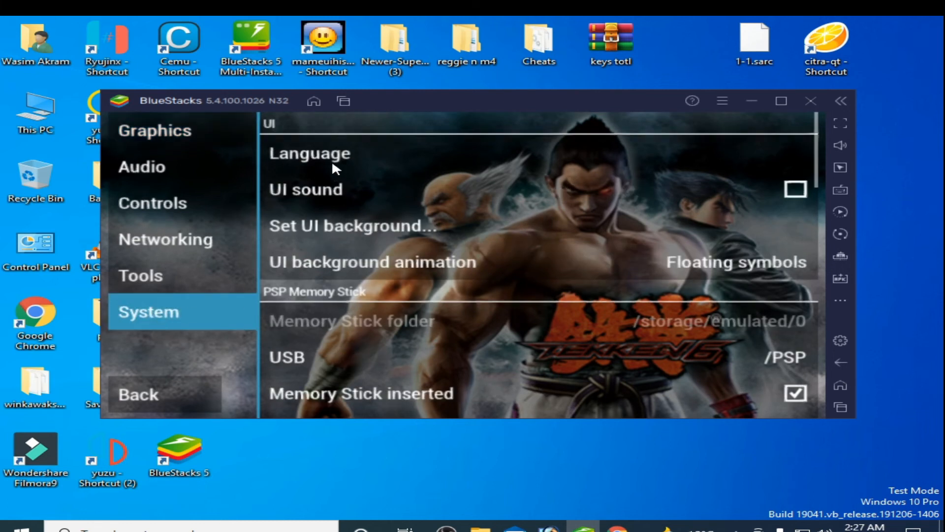
pyautogui.click(309, 152)
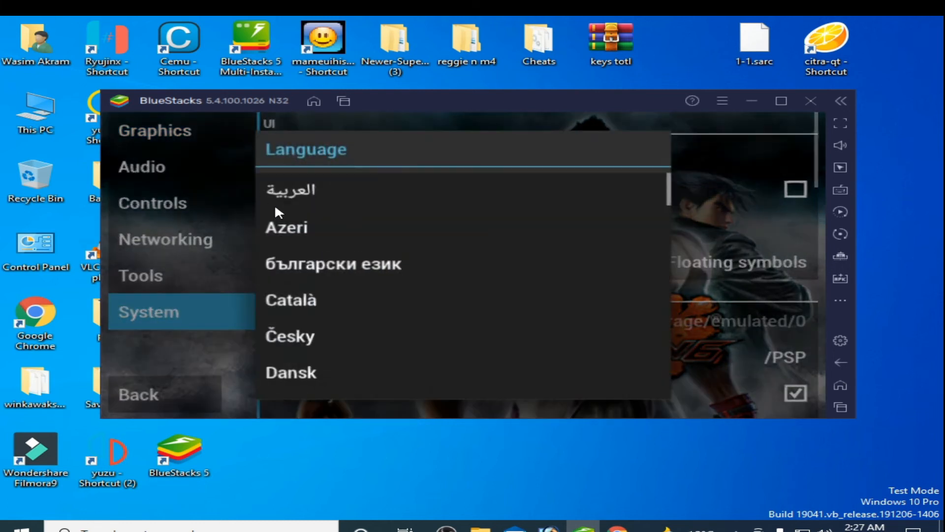
pyautogui.click(289, 189)
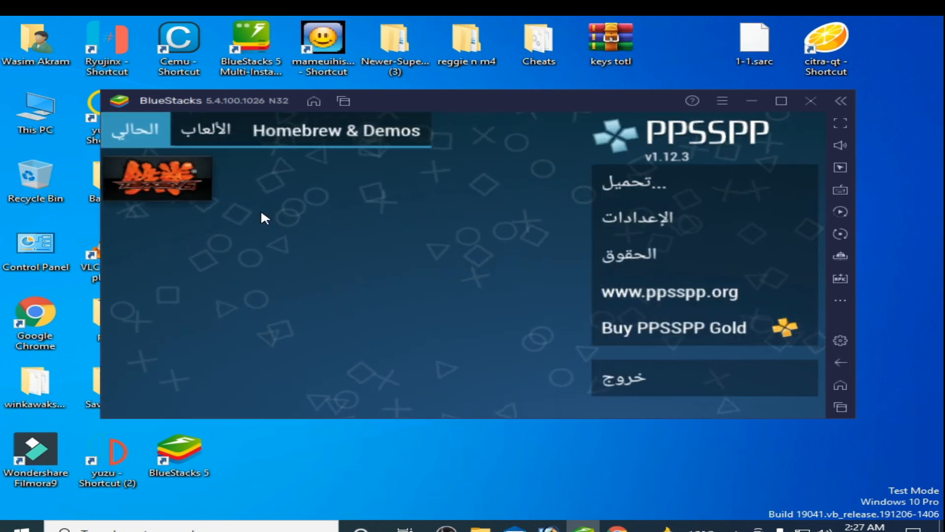
# Reopen Settings (الإعدادات) and bring up the Language (اللغة) list showing English.
pyautogui.click(613, 217)
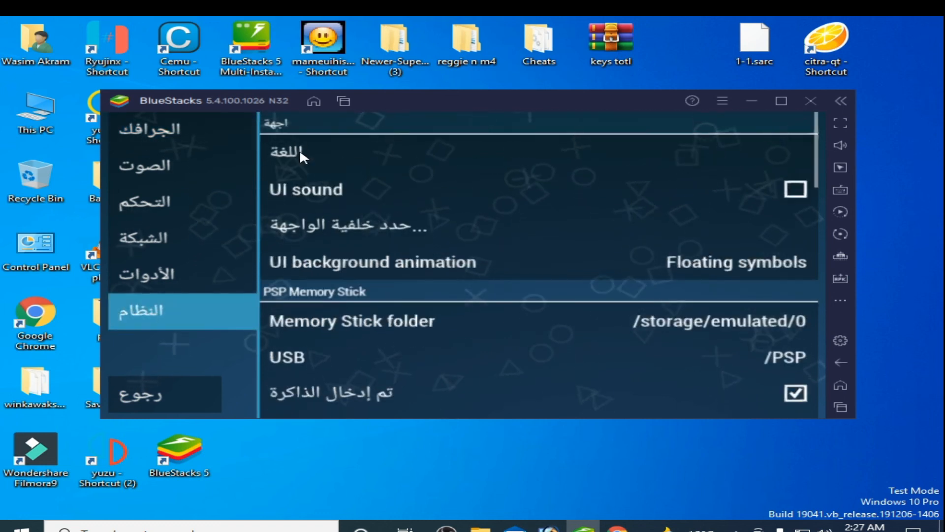
pyautogui.click(299, 154)
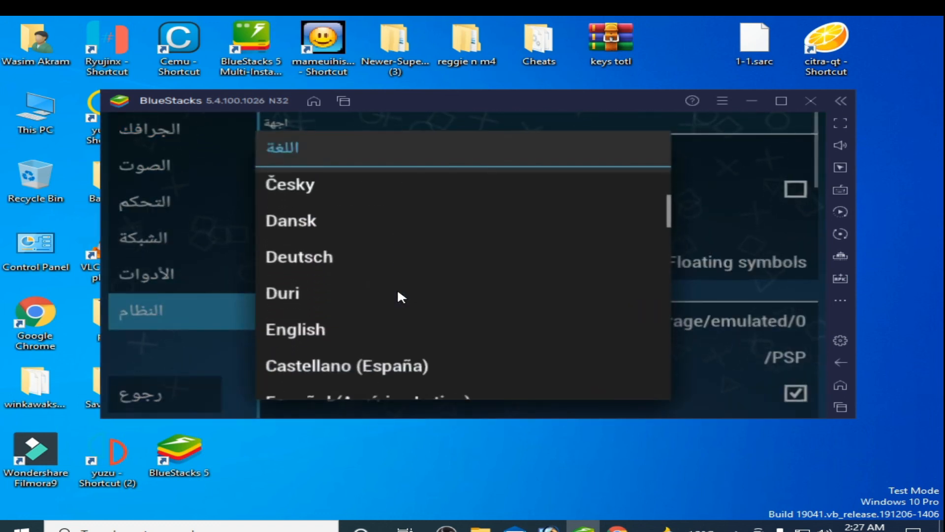